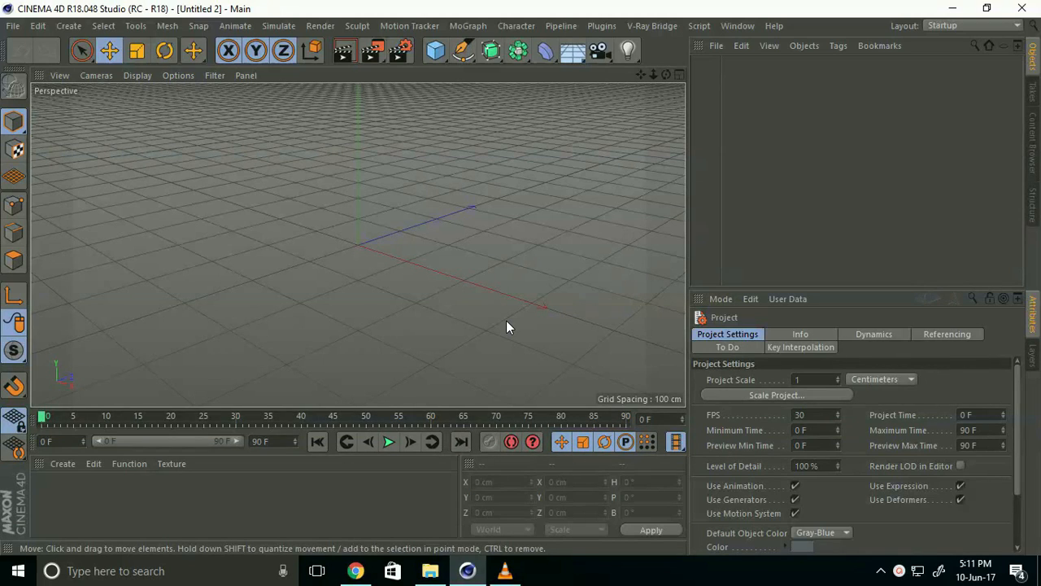
pyautogui.moveTo(498, 303)
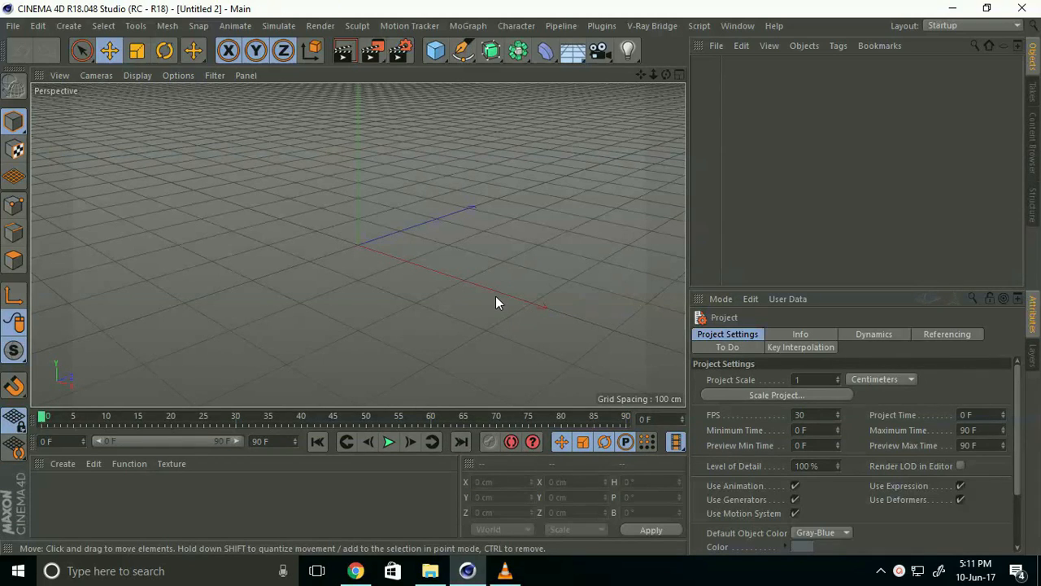
# Step: Open the MoGraph menu to list the objects that can be added
pyautogui.click(468, 26)
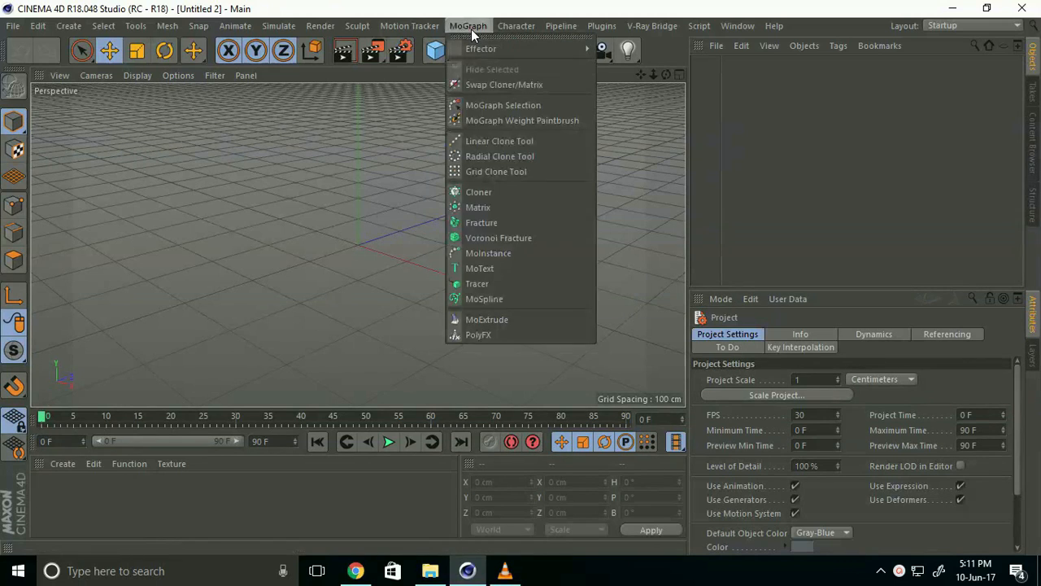
pyautogui.moveTo(484, 269)
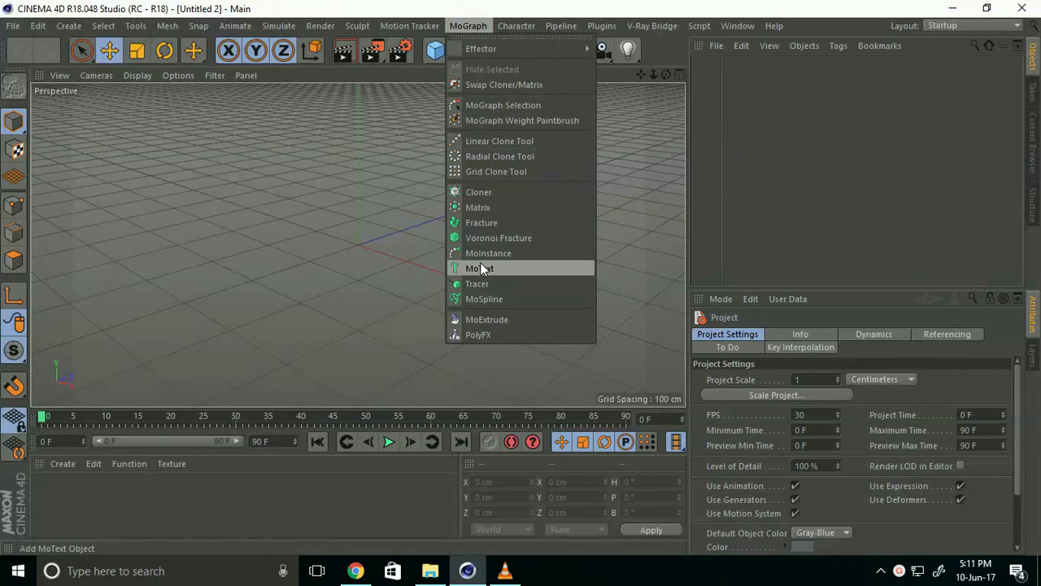
# Step: Add a MoText object with its text set to BOUNCE
pyautogui.click(481, 268)
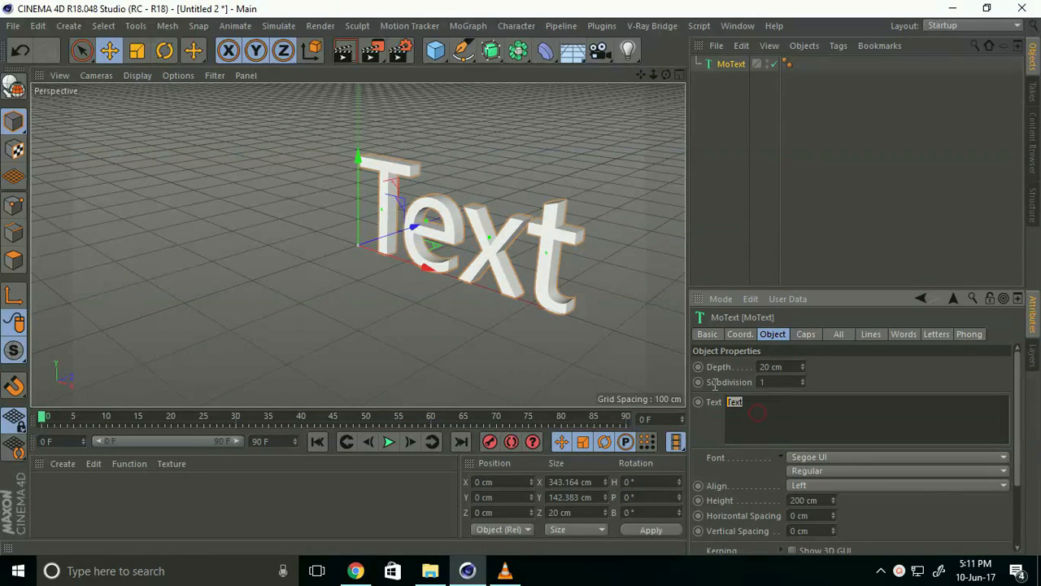
pyautogui.write('B')
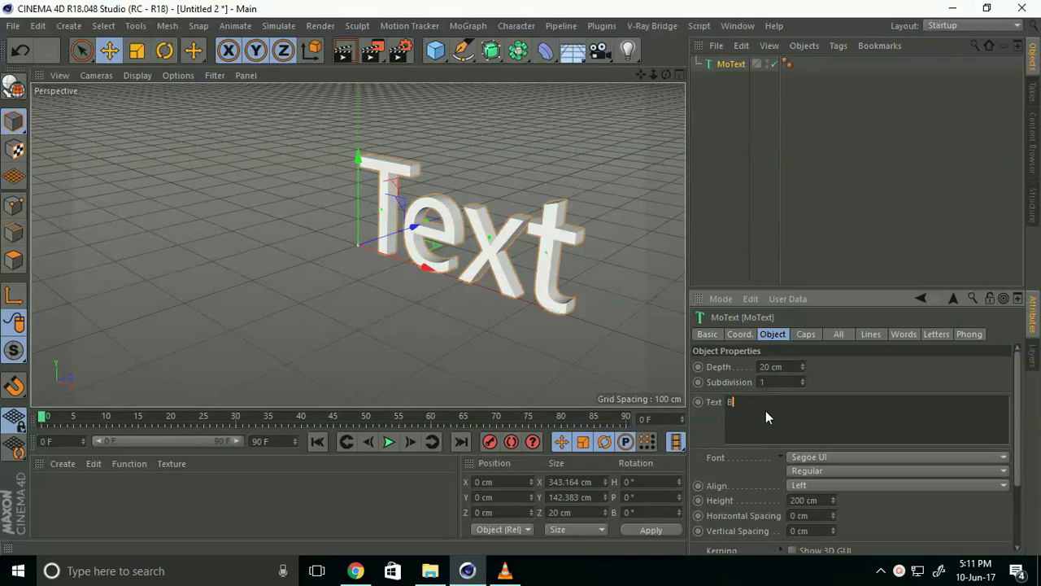
pyautogui.write('OU')
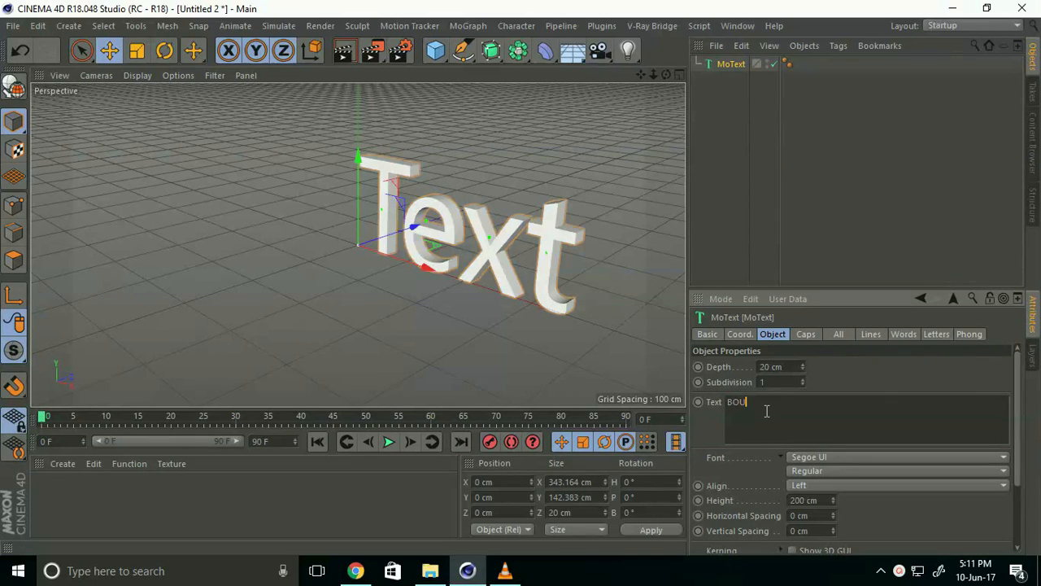
pyautogui.write('NCE')
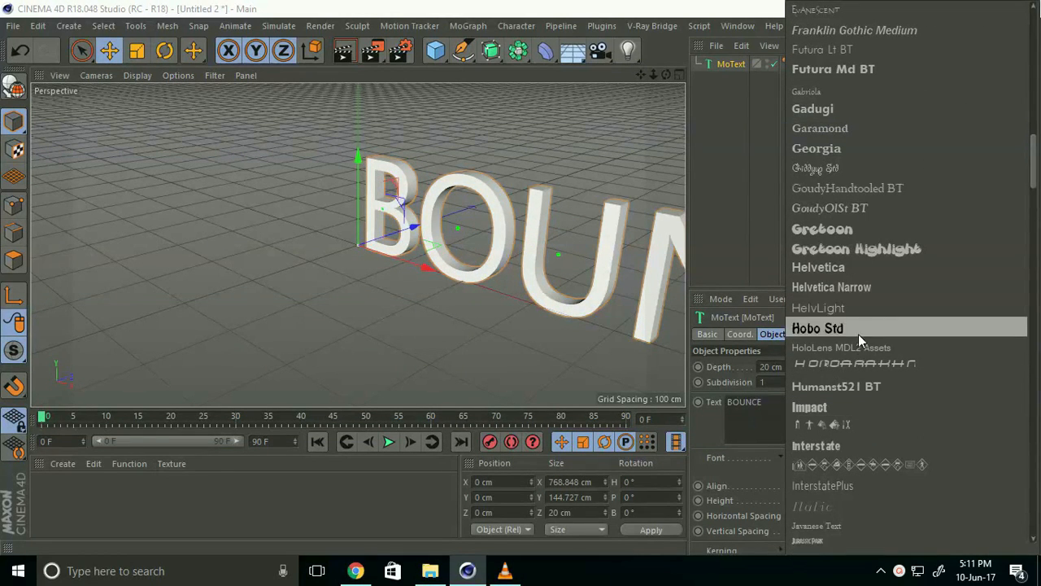
# Step: Set the MoText font to Gretoon Highlight, middle alignment and 50 cm depth
pyautogui.click(856, 248)
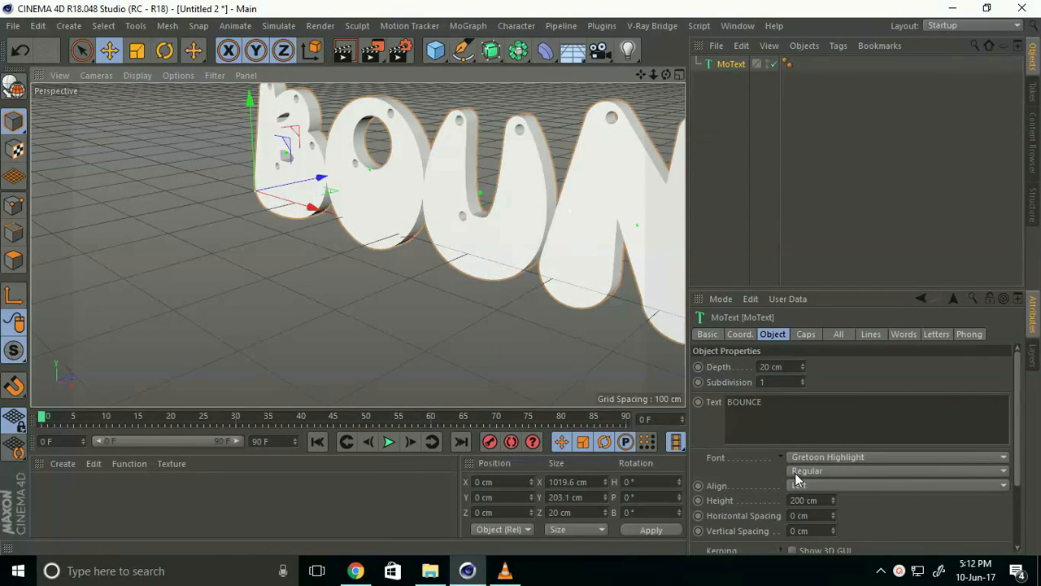
pyautogui.click(903, 485)
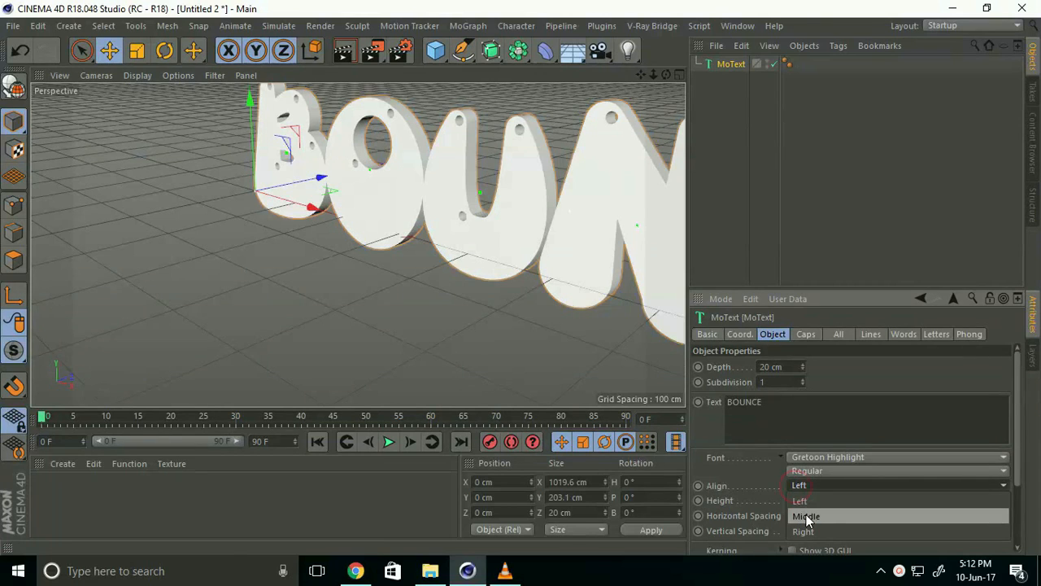
pyautogui.click(806, 515)
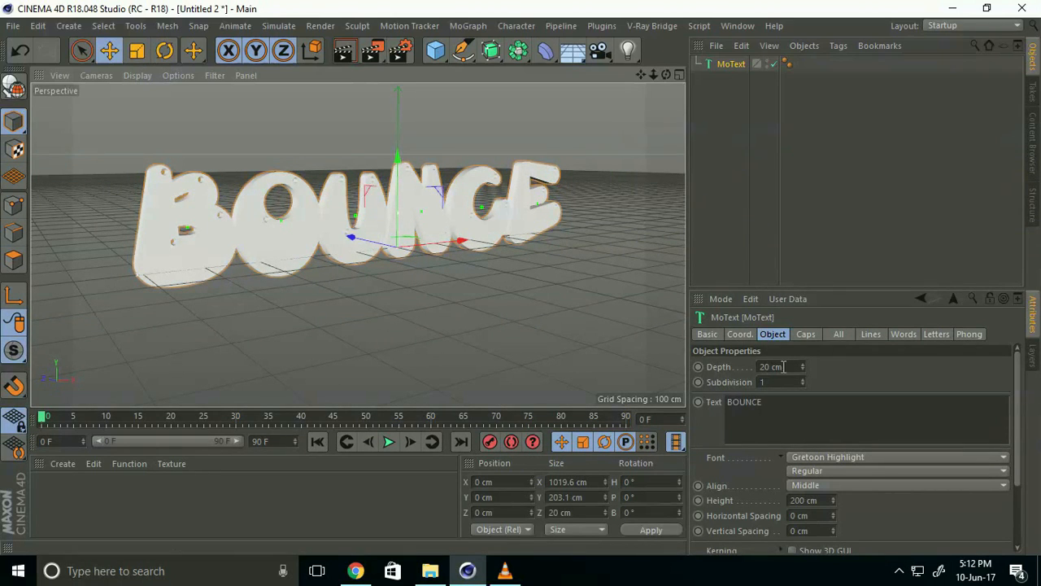
pyautogui.write('50 cm')
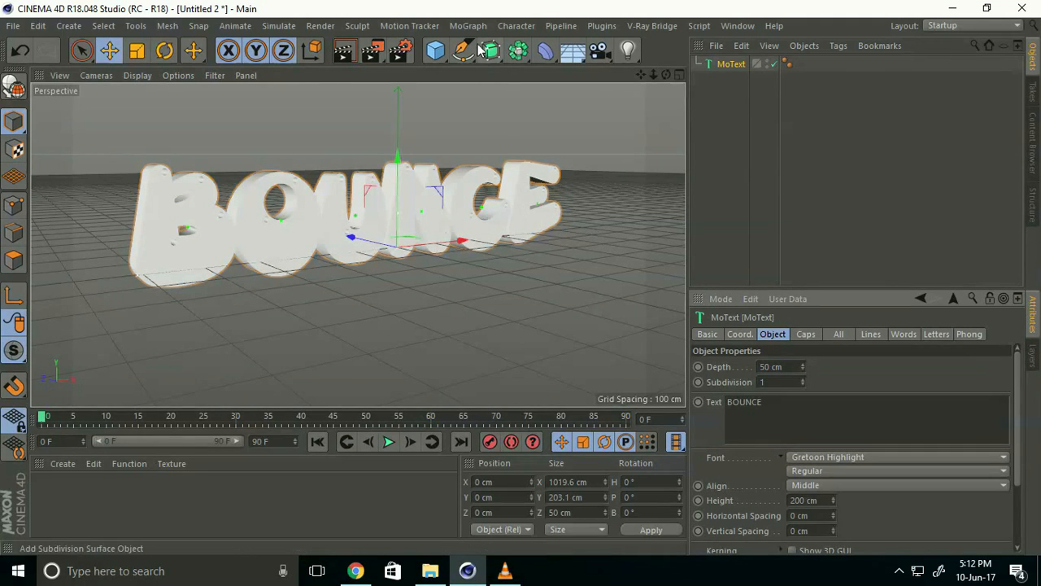
# Step: Add a Plain effector with a box falloff enlarged to about 810 by 219 cm around the text
pyautogui.click(467, 25)
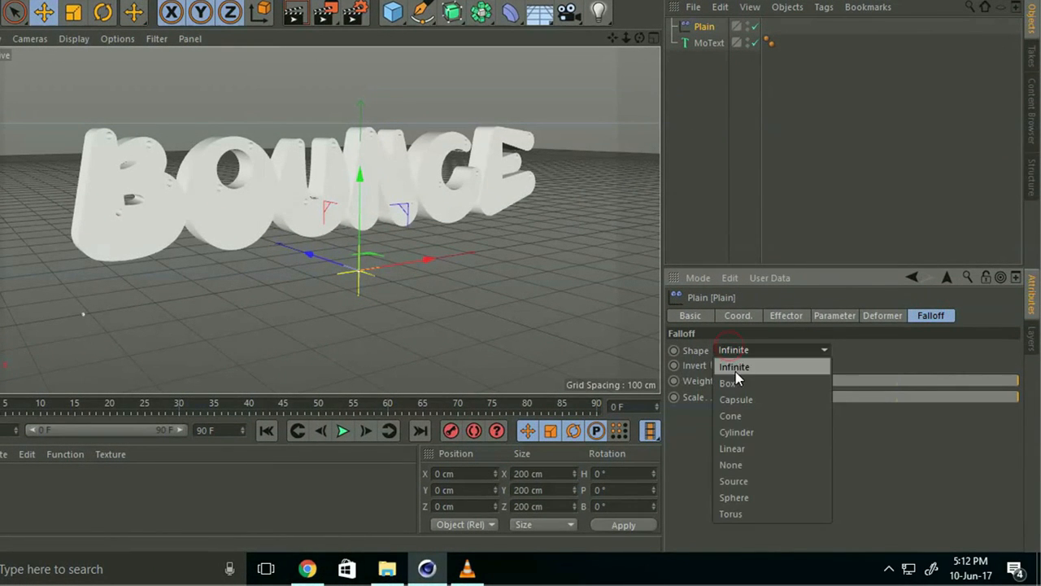
pyautogui.click(728, 383)
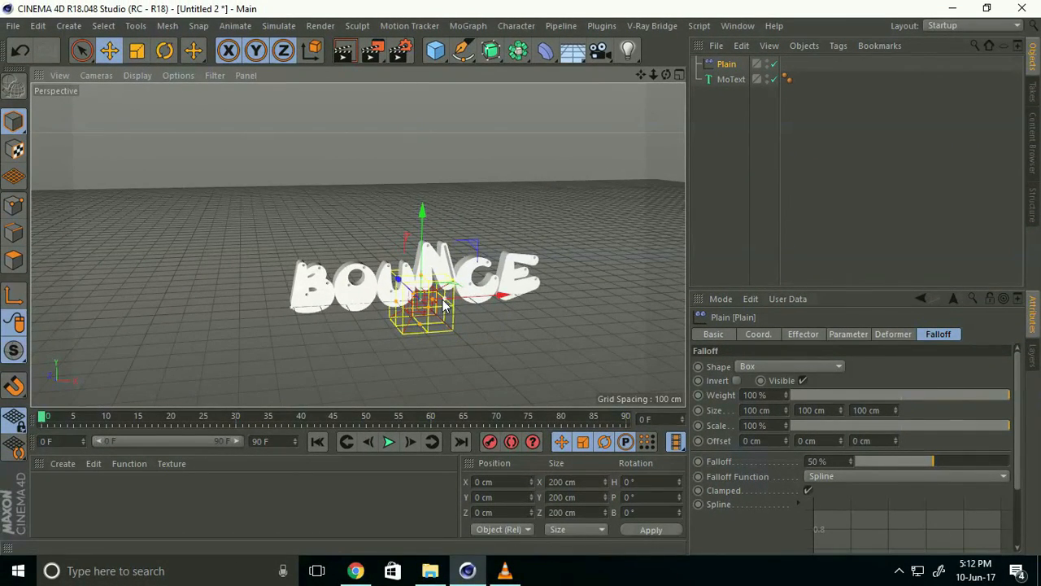
pyautogui.moveTo(447, 305); pyautogui.dragTo(611, 305)
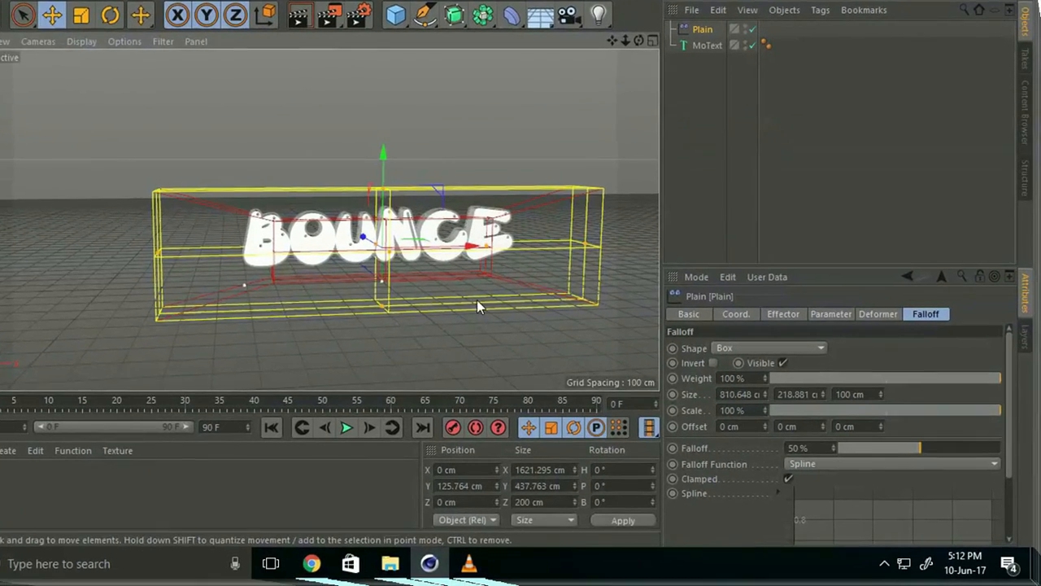
# Step: In the effector's Parameter settings, disable Position and enable Scale
pyautogui.click(826, 313)
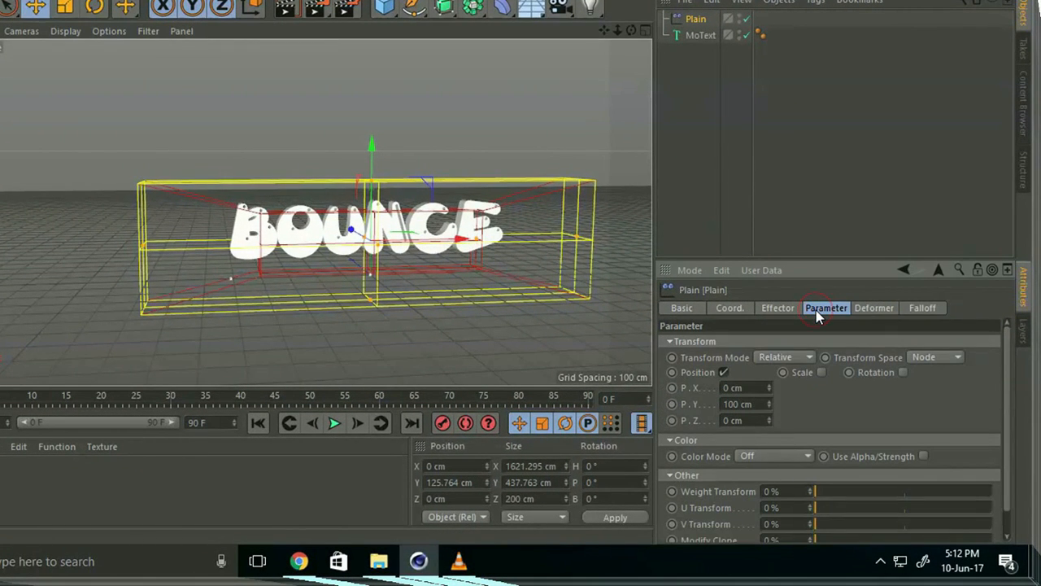
pyautogui.click(725, 372)
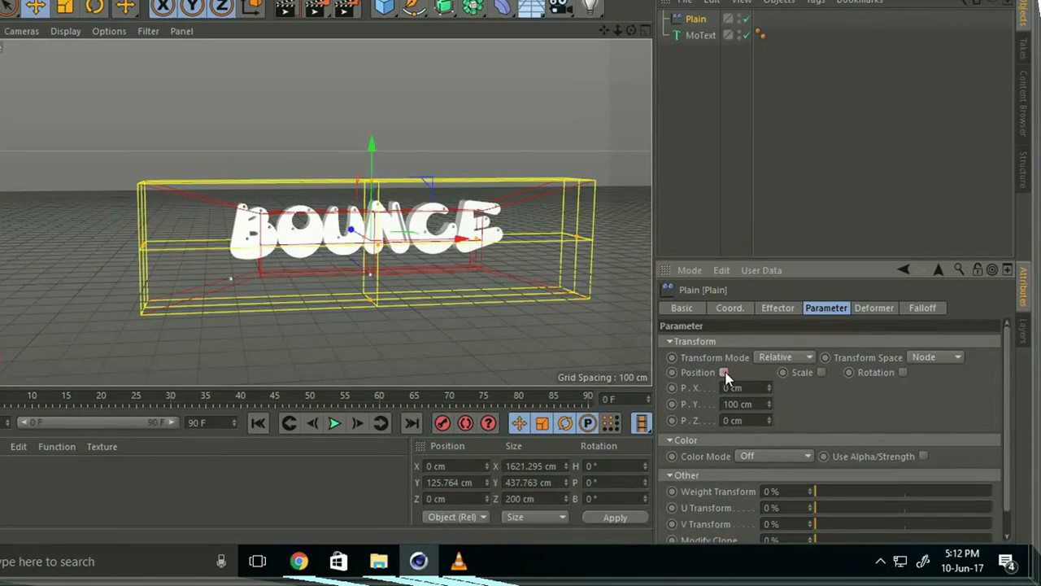
pyautogui.click(725, 372)
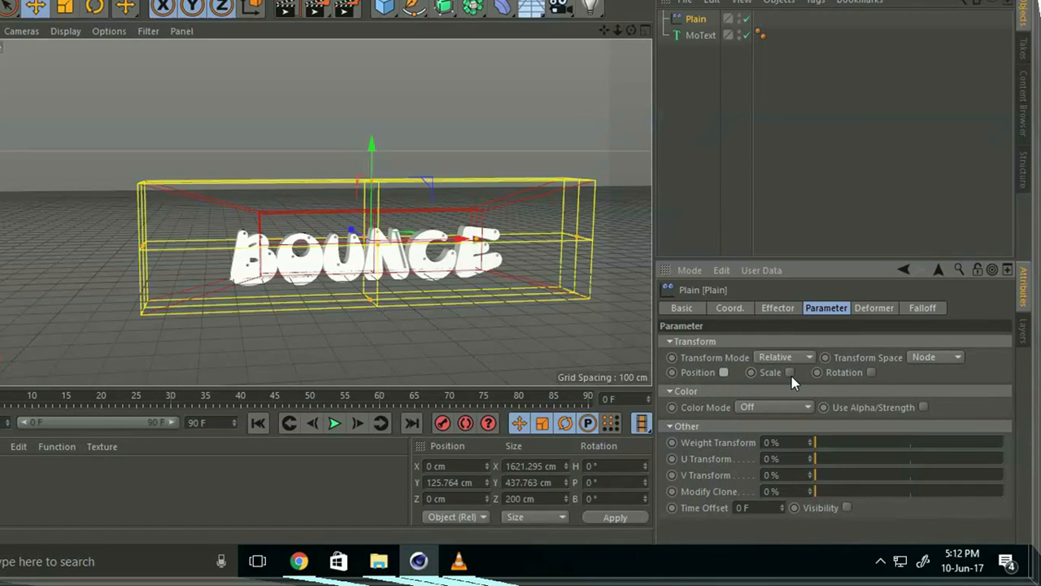
pyautogui.click(790, 372)
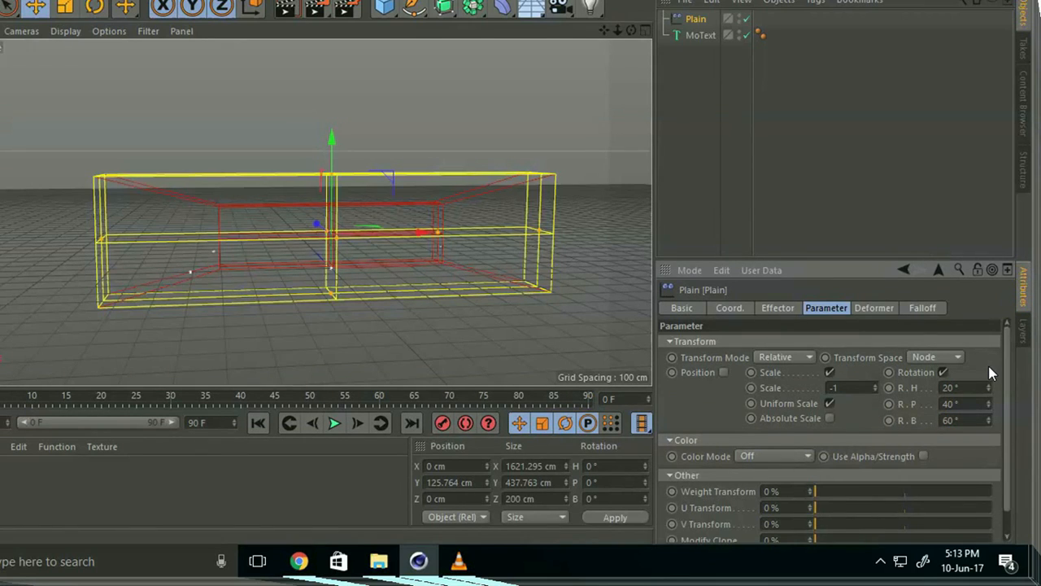
pyautogui.moveTo(971, 359)
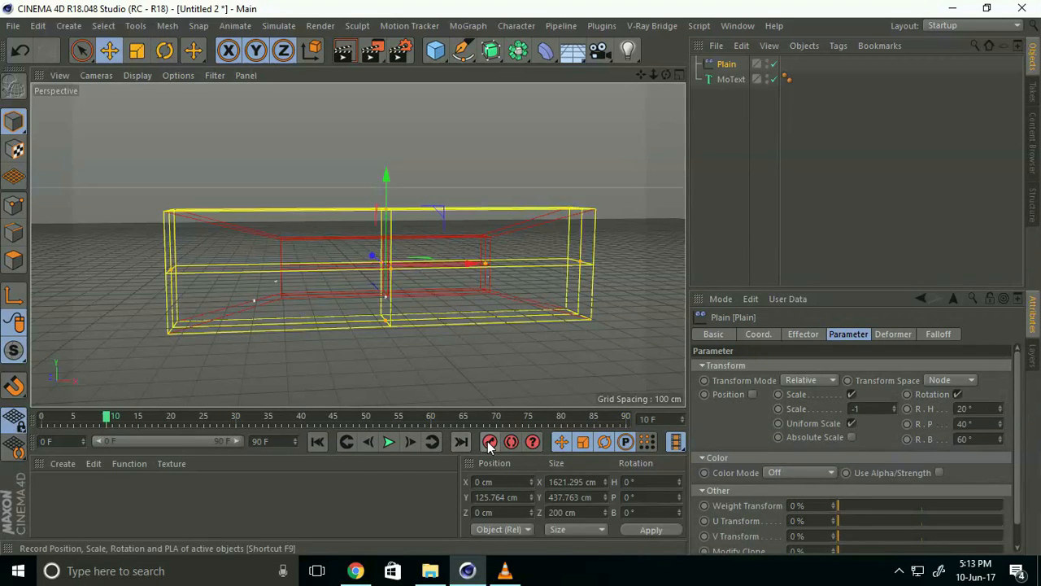
pyautogui.moveTo(461, 442)
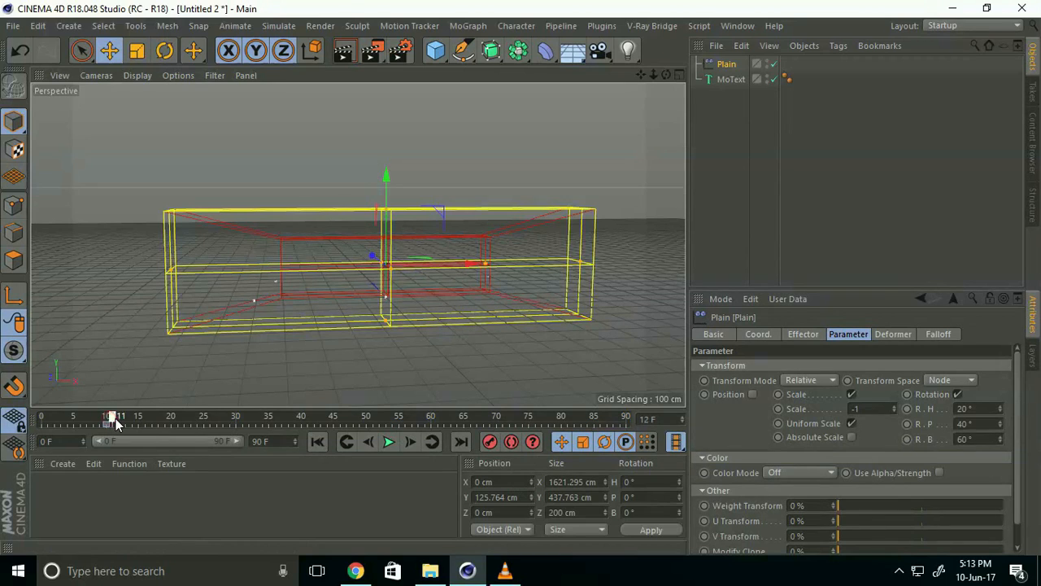
# Step: Scrub to frame 40, play and pause the letter animation, then rewind to the first frame
pyautogui.moveTo(114, 416); pyautogui.dragTo(305, 416)
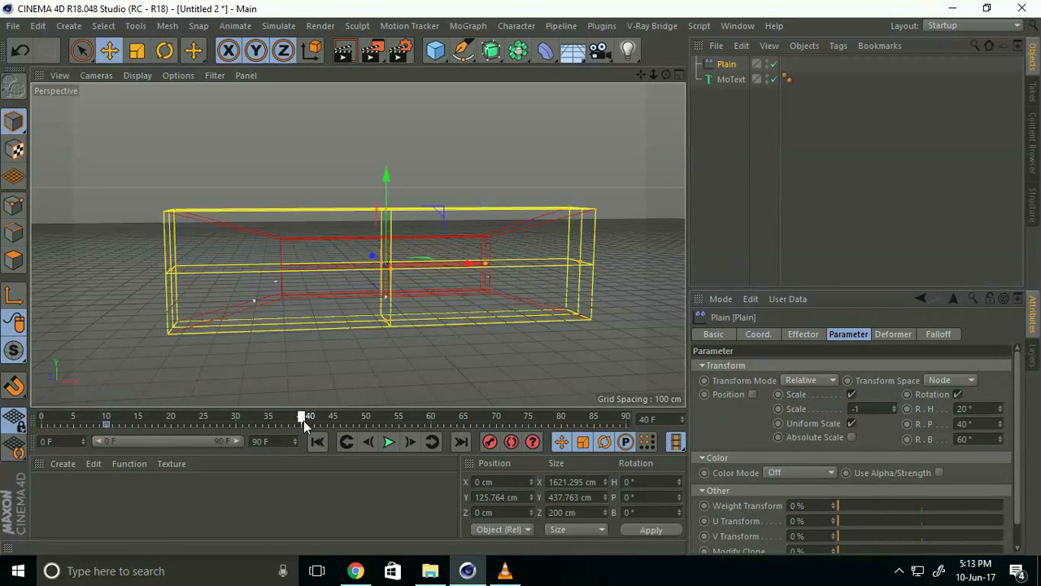
pyautogui.moveTo(454, 295)
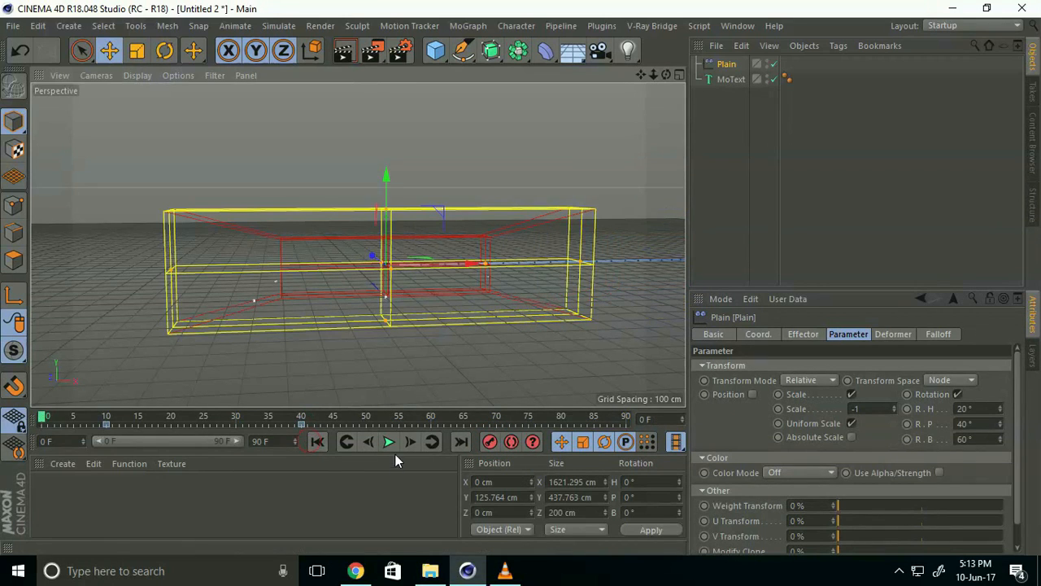
pyautogui.click(389, 442)
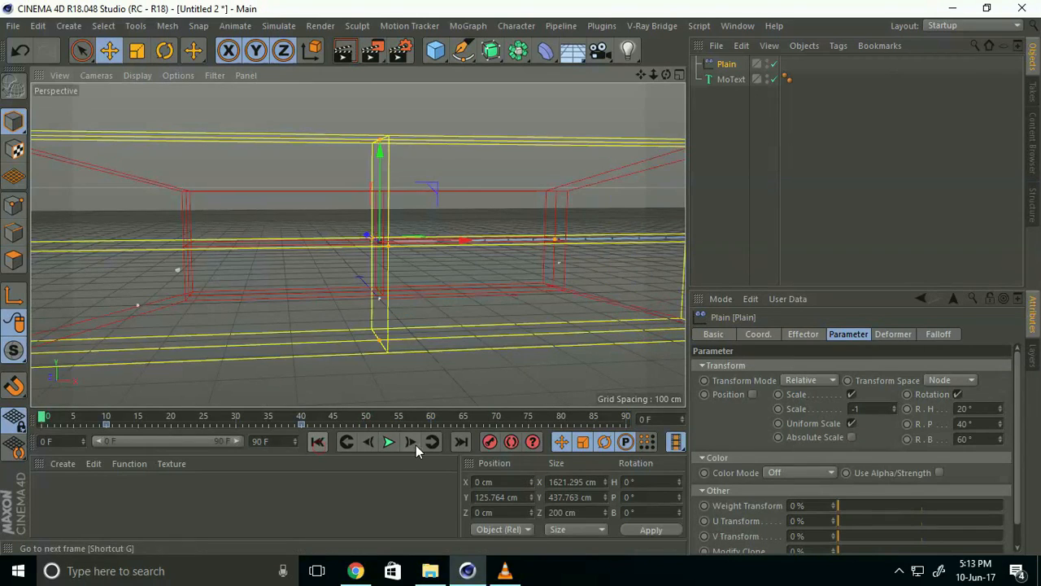
pyautogui.click(389, 442)
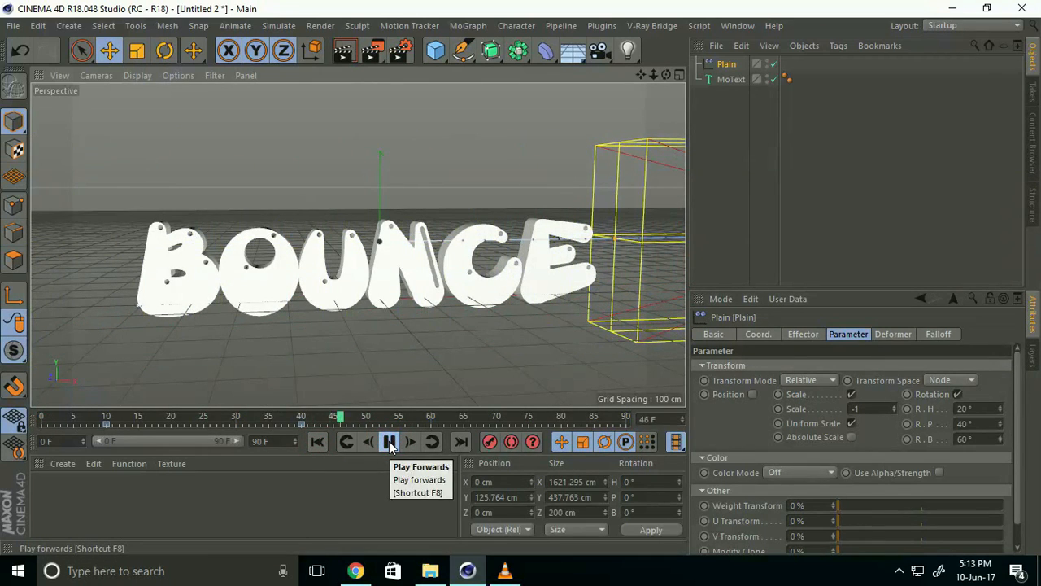
pyautogui.click(389, 442)
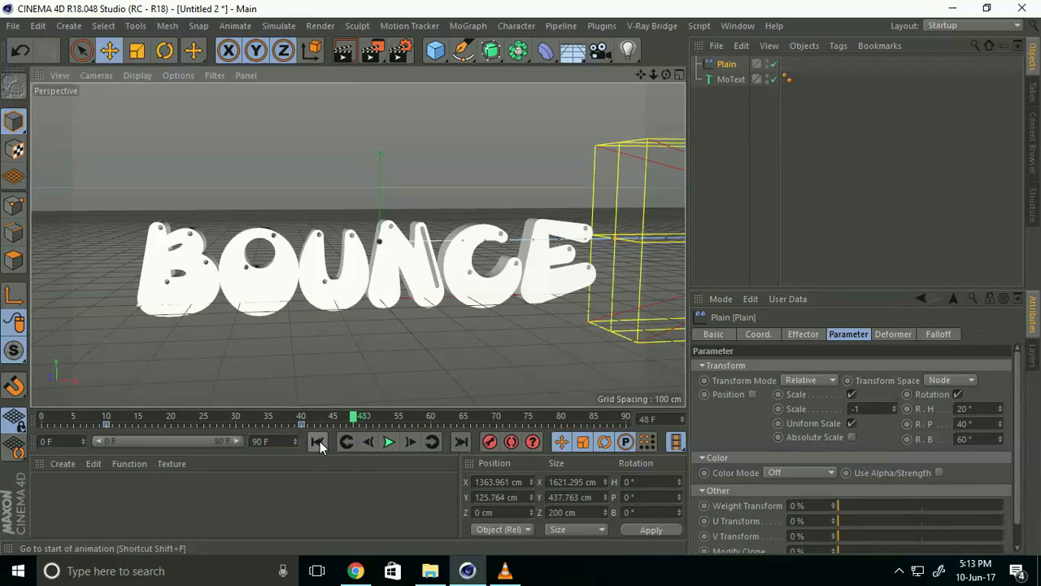
pyautogui.click(318, 442)
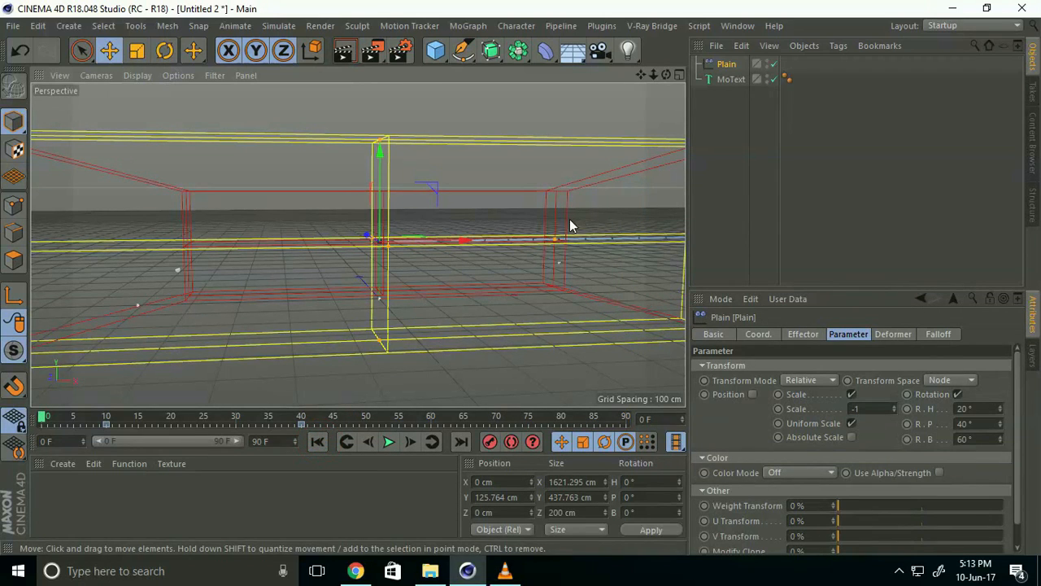
# Step: Add a Delay effector to the MoText and switch its mode to Spring
pyautogui.click(731, 79)
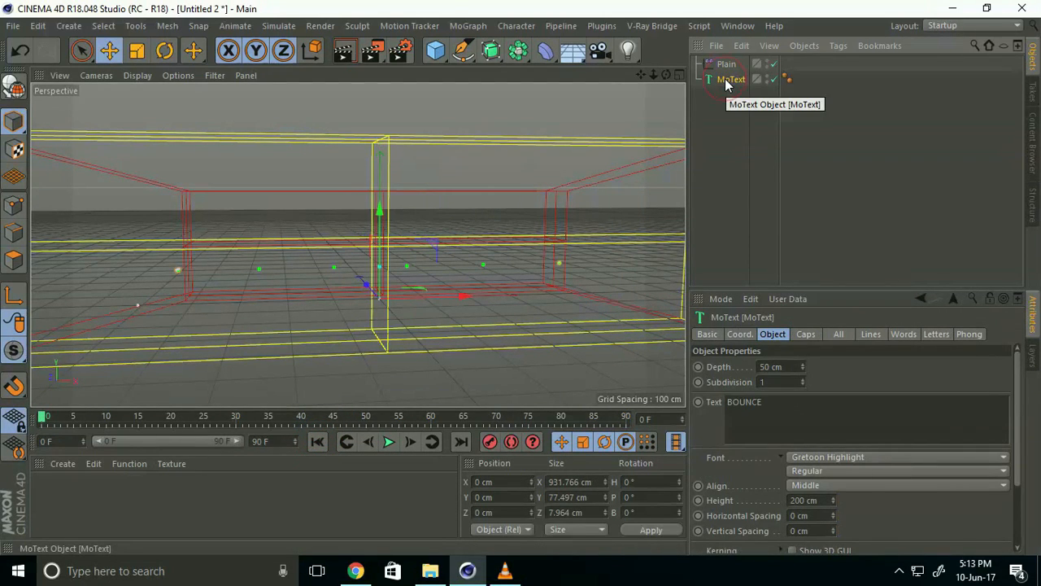
pyautogui.moveTo(742, 86)
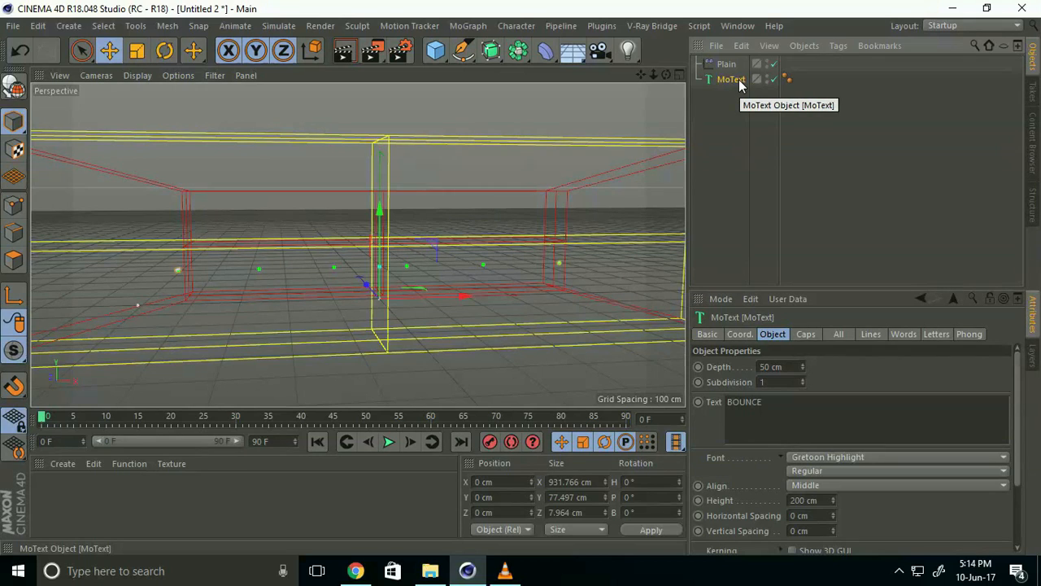
pyautogui.moveTo(480, 29)
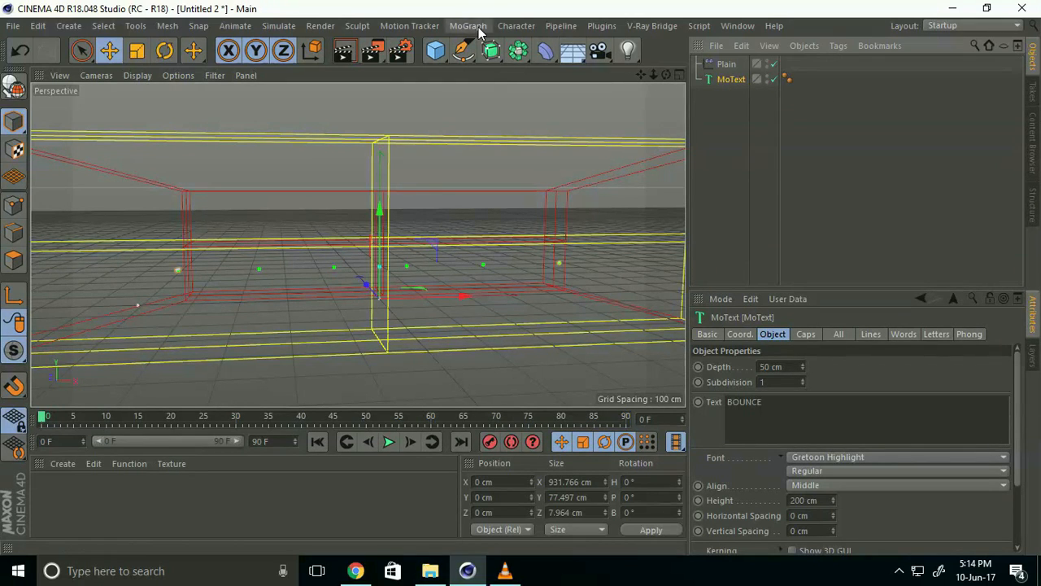
pyautogui.click(468, 25)
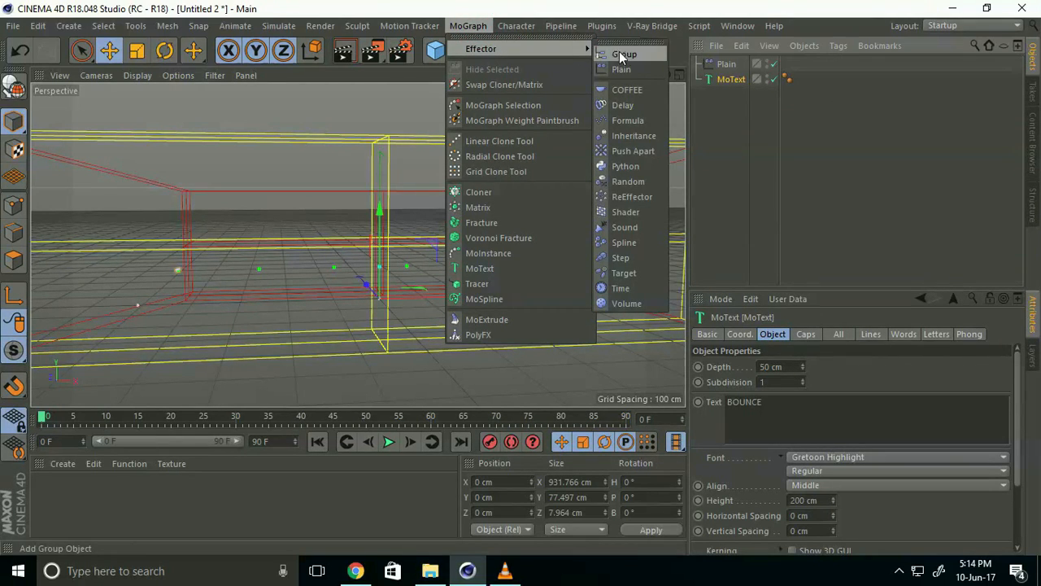
pyautogui.click(624, 105)
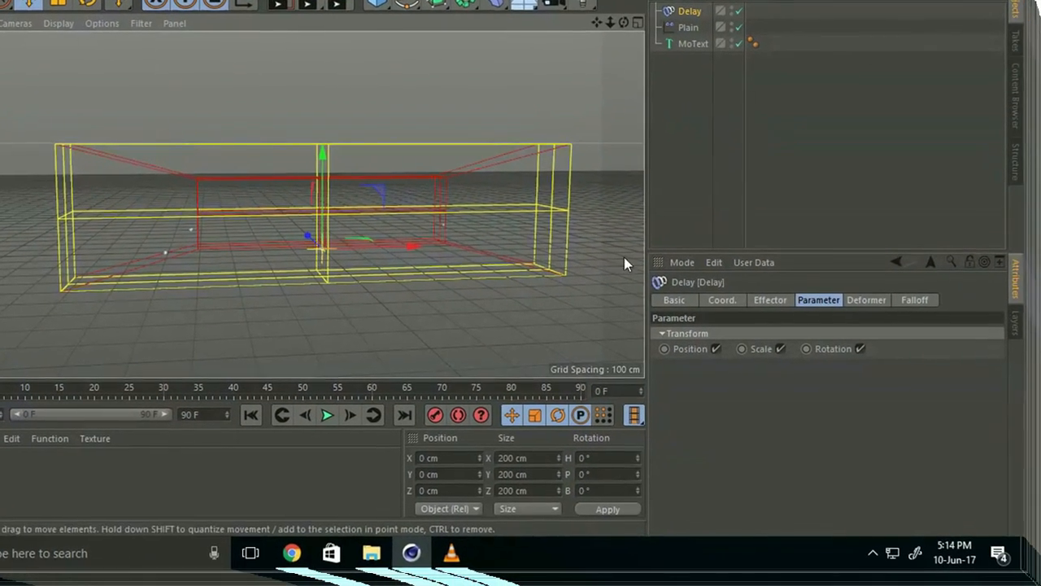
pyautogui.click(770, 299)
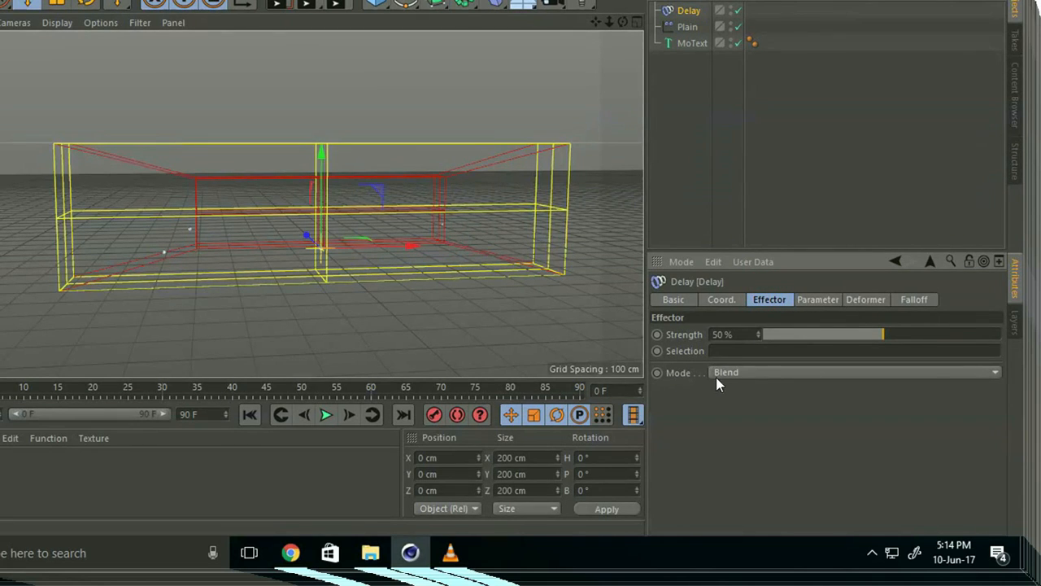
pyautogui.click(854, 372)
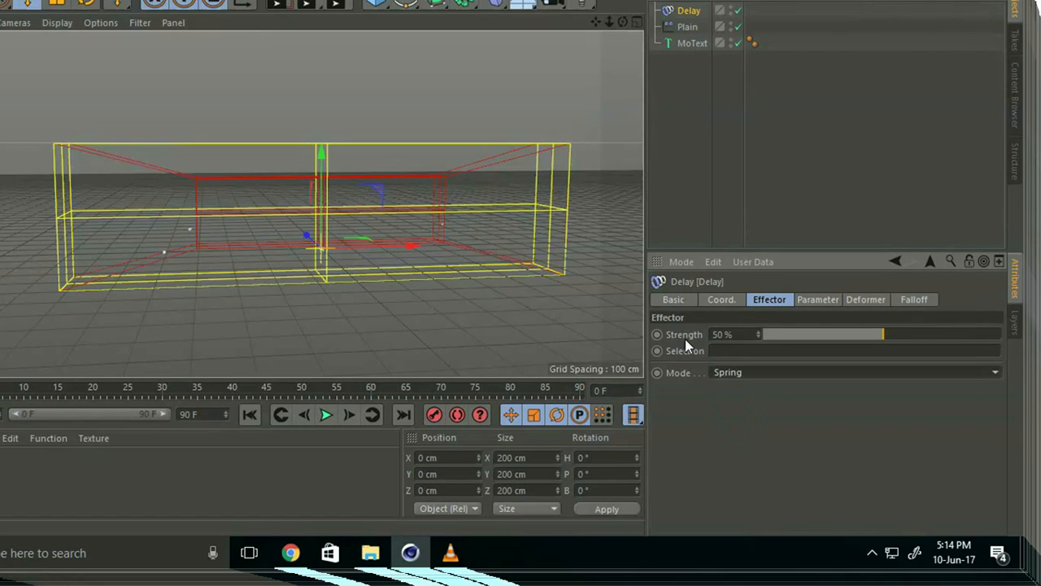
pyautogui.click(726, 334)
pyautogui.write('75')
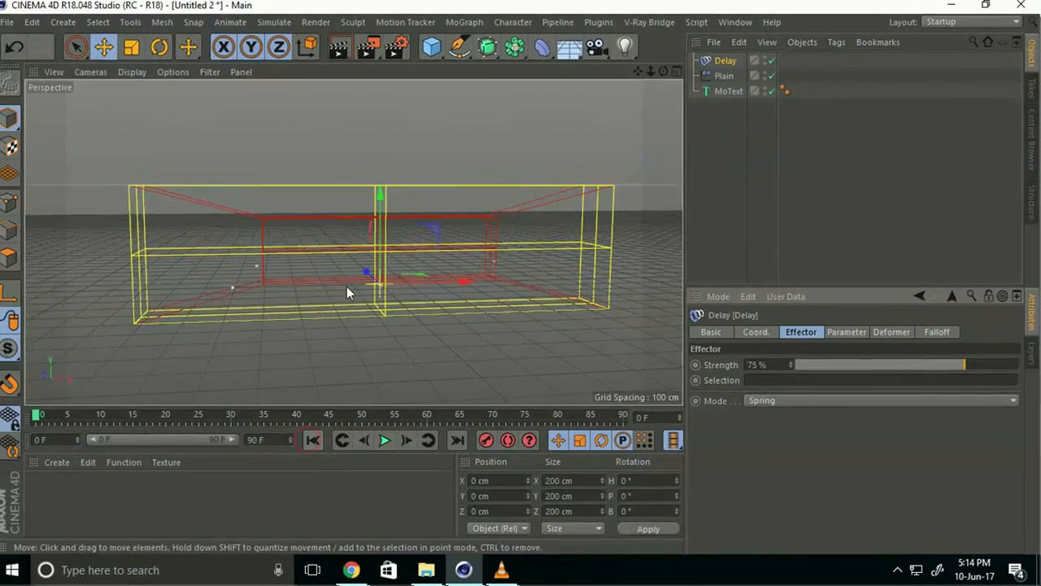
# Step: Play the animation twice to preview the springy settling of the letters
pyautogui.click(389, 441)
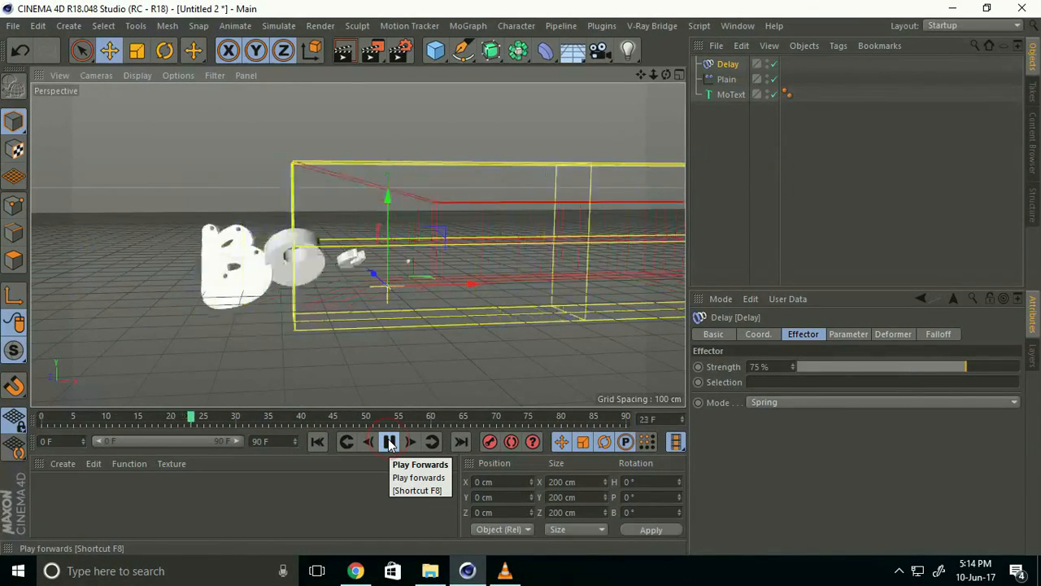
pyautogui.click(388, 442)
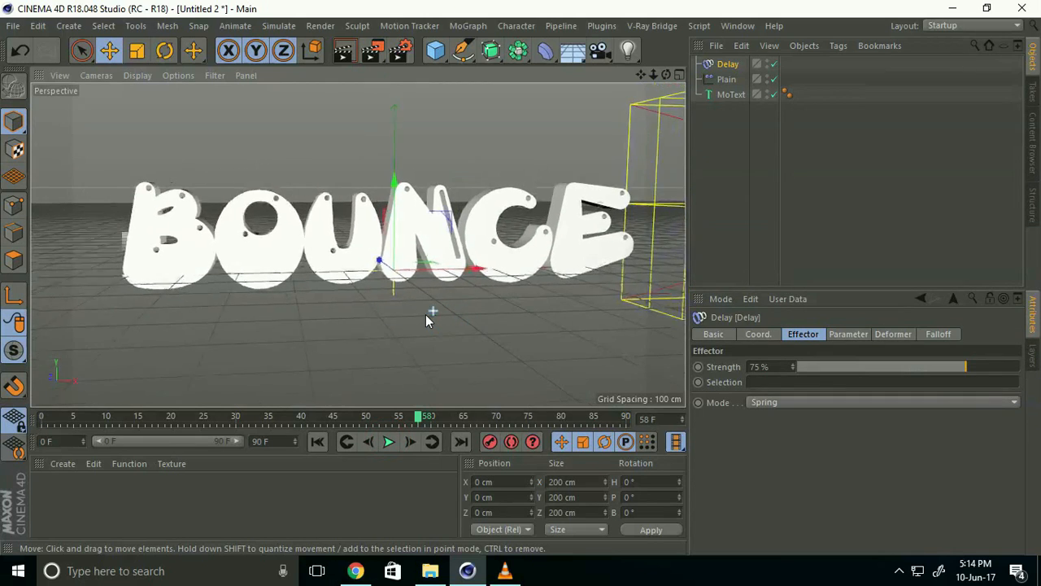
pyautogui.click(389, 442)
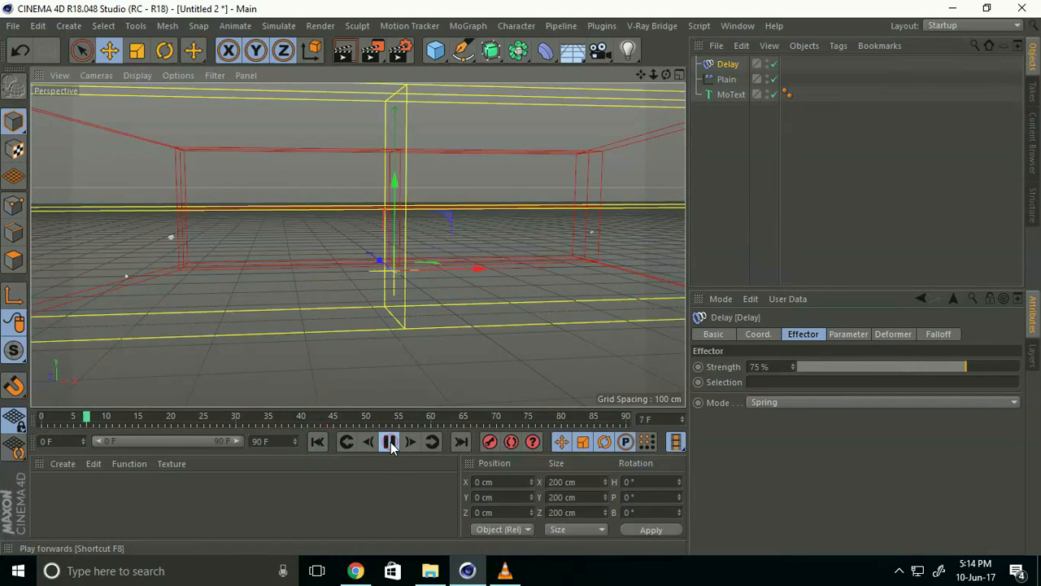
pyautogui.click(389, 441)
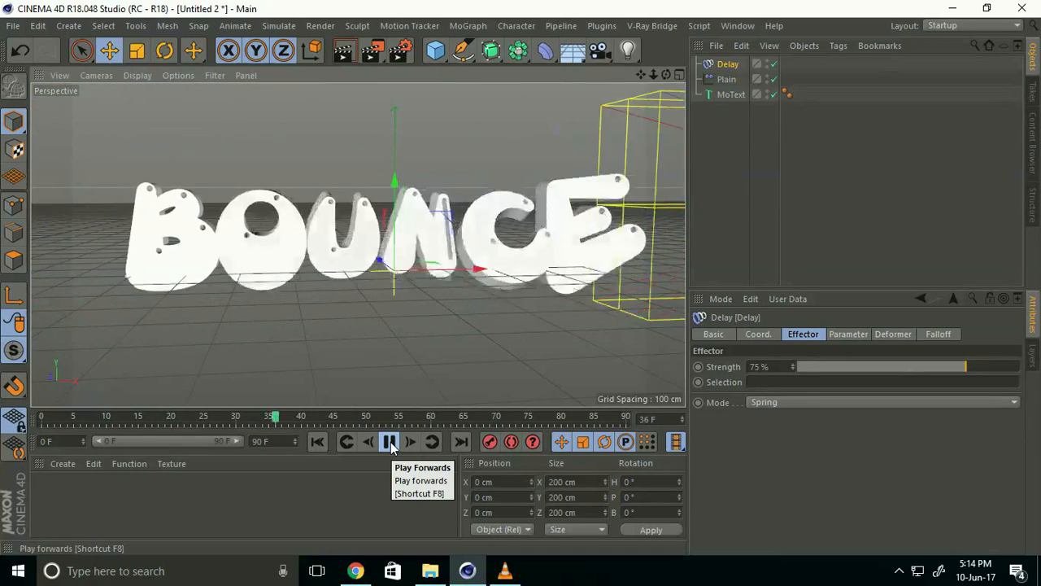
pyautogui.click(389, 442)
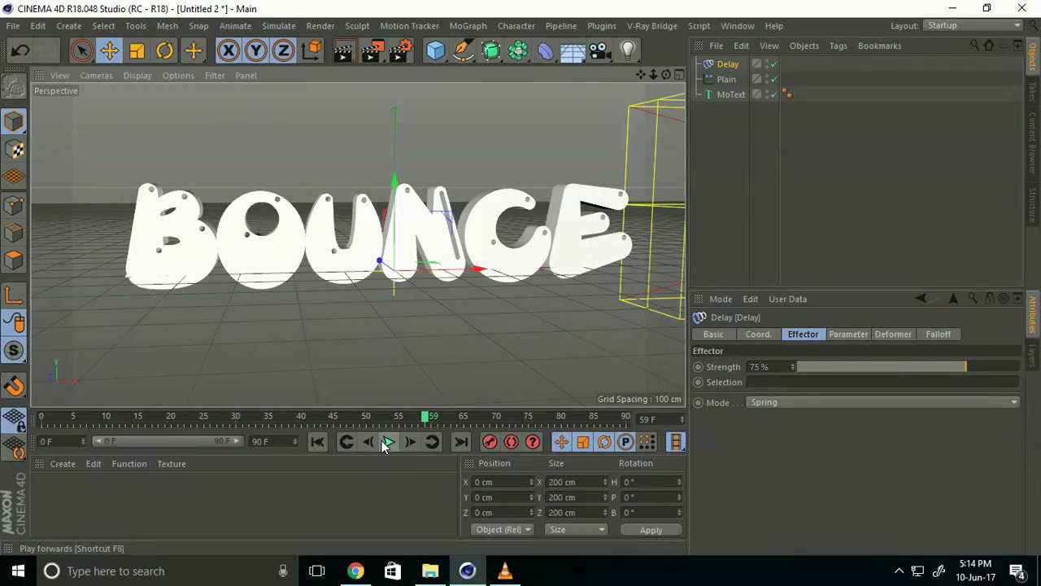
pyautogui.moveTo(388, 442)
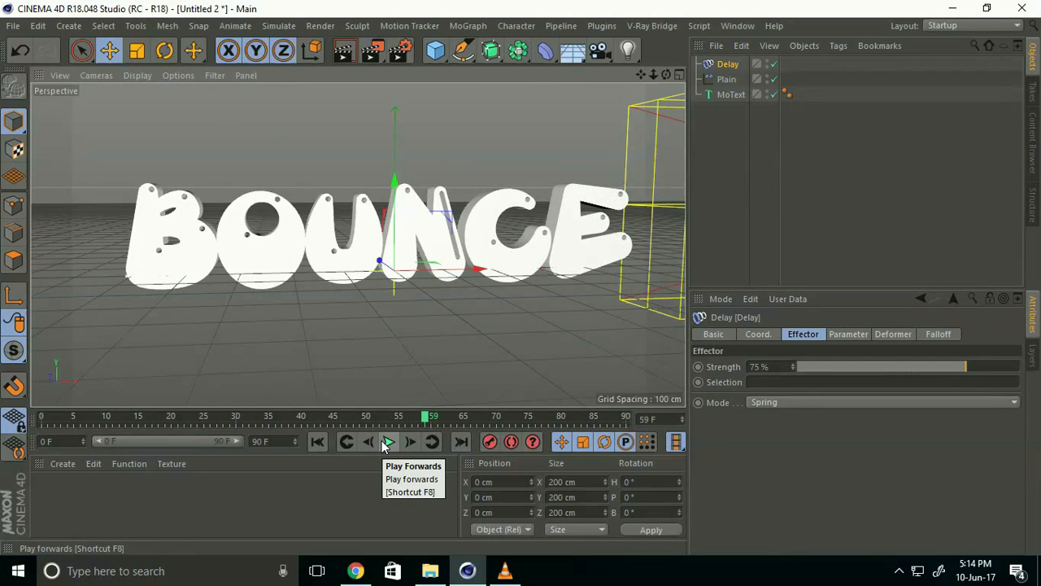
pyautogui.click(62, 463)
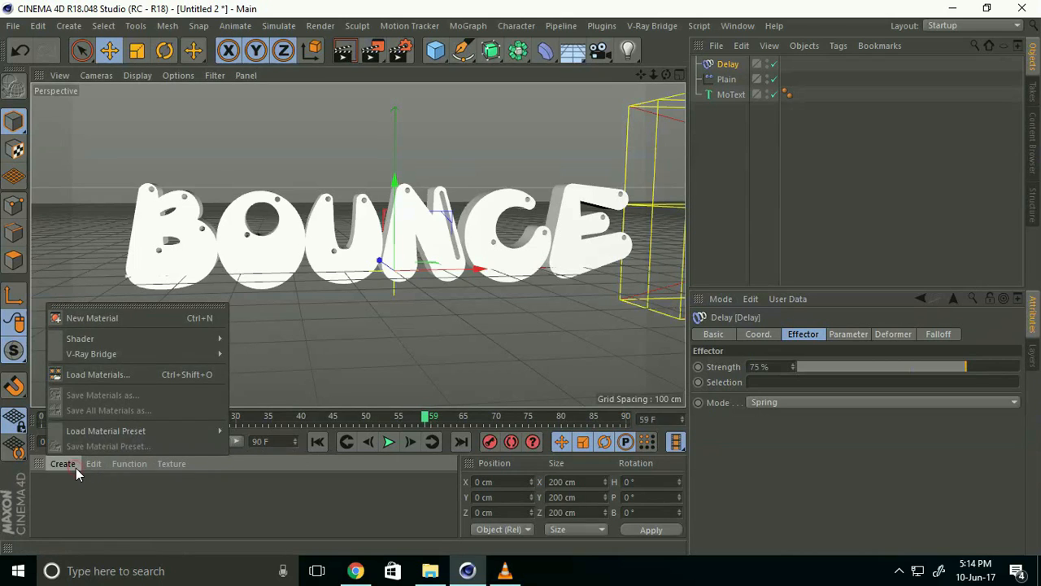
# Step: Load the MercyMat material library and apply its yellow material to the BOUNCE text
pyautogui.click(80, 378)
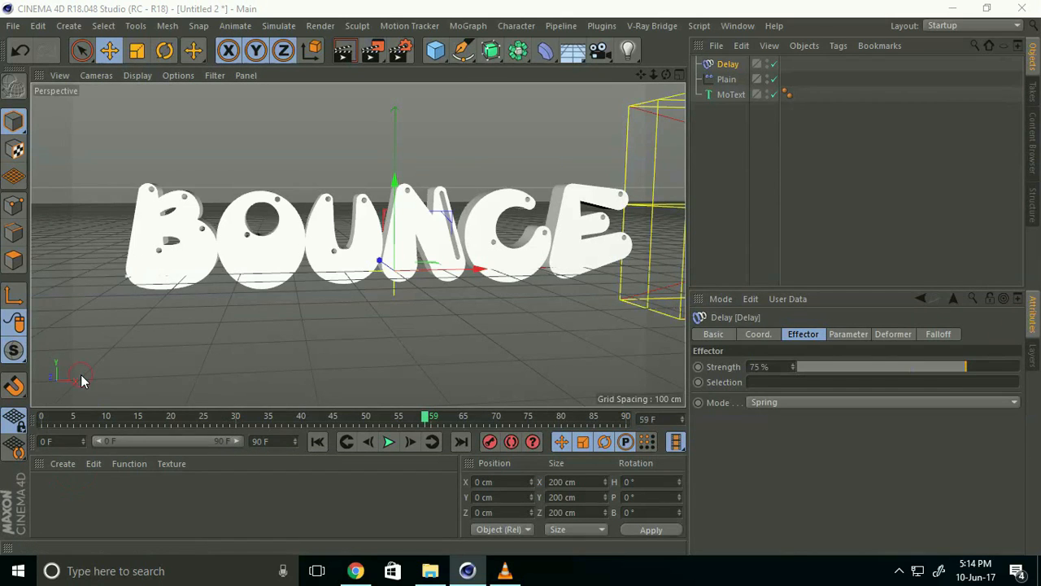
pyautogui.click(271, 130)
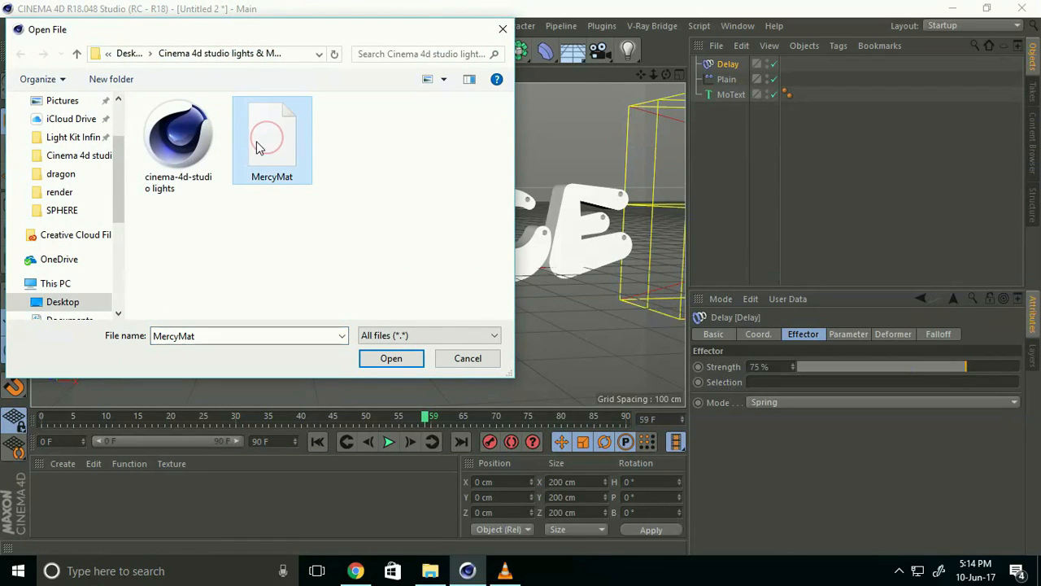
pyautogui.click(391, 358)
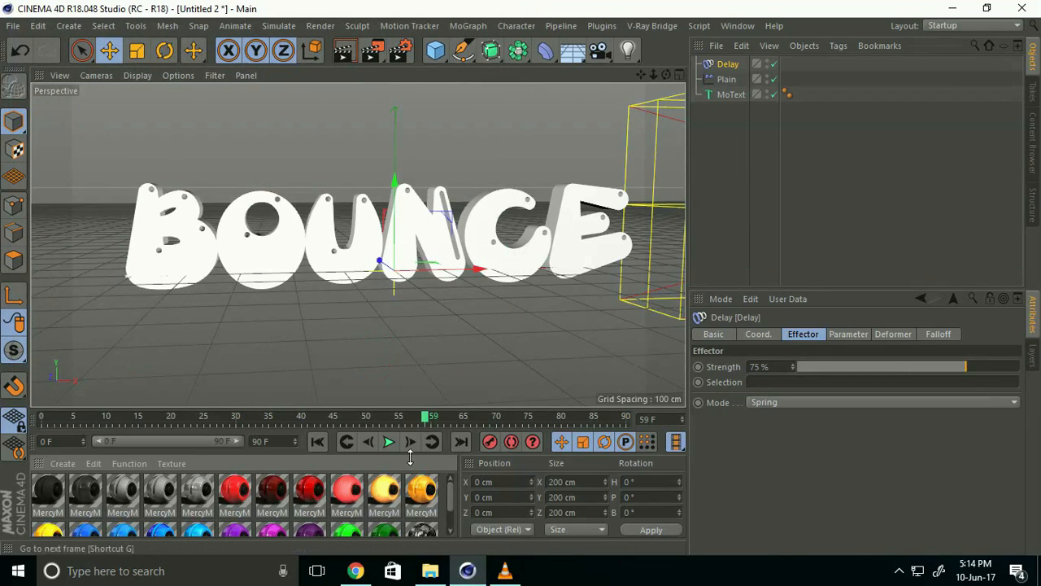
pyautogui.scroll(-3)
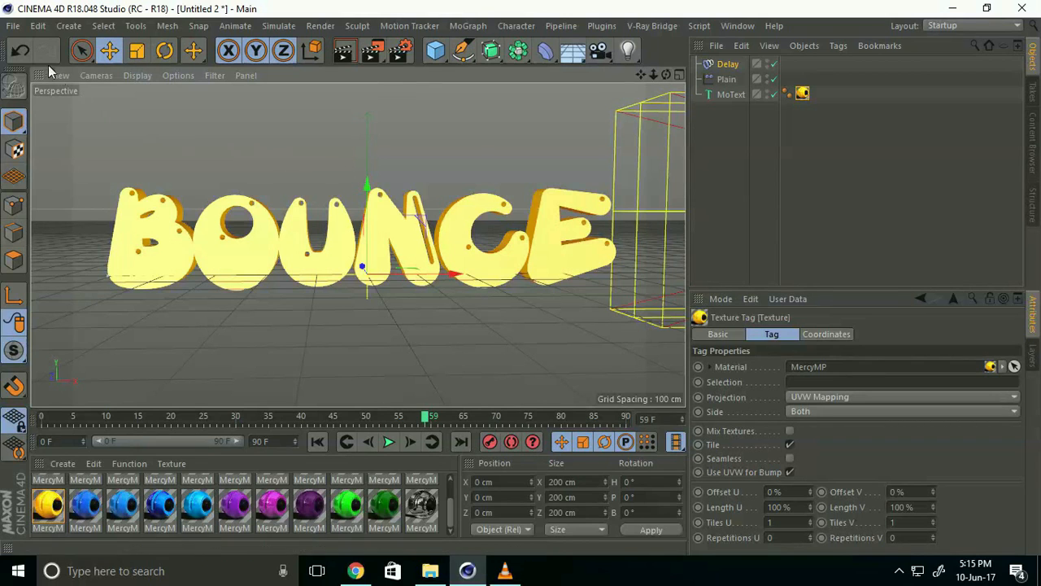
pyautogui.click(11, 29)
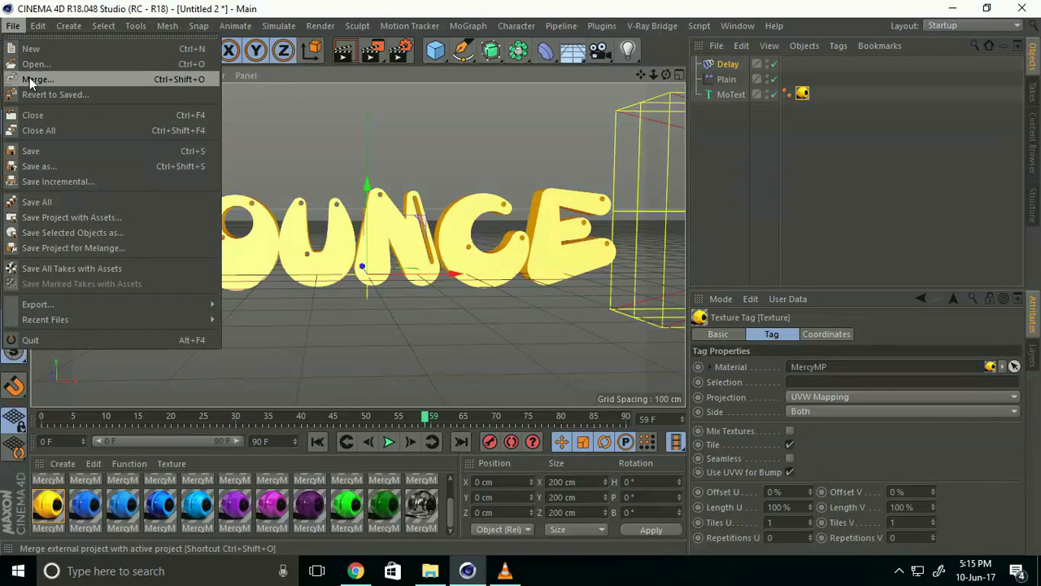
# Step: Merge the cinema-4d-studio lights project into the scene
pyautogui.click(32, 80)
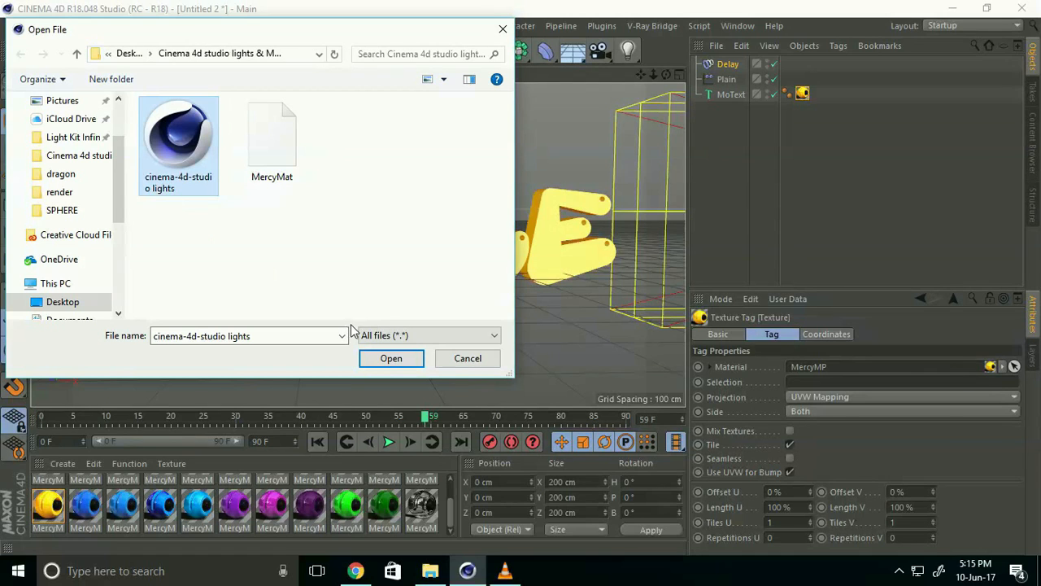
pyautogui.click(390, 358)
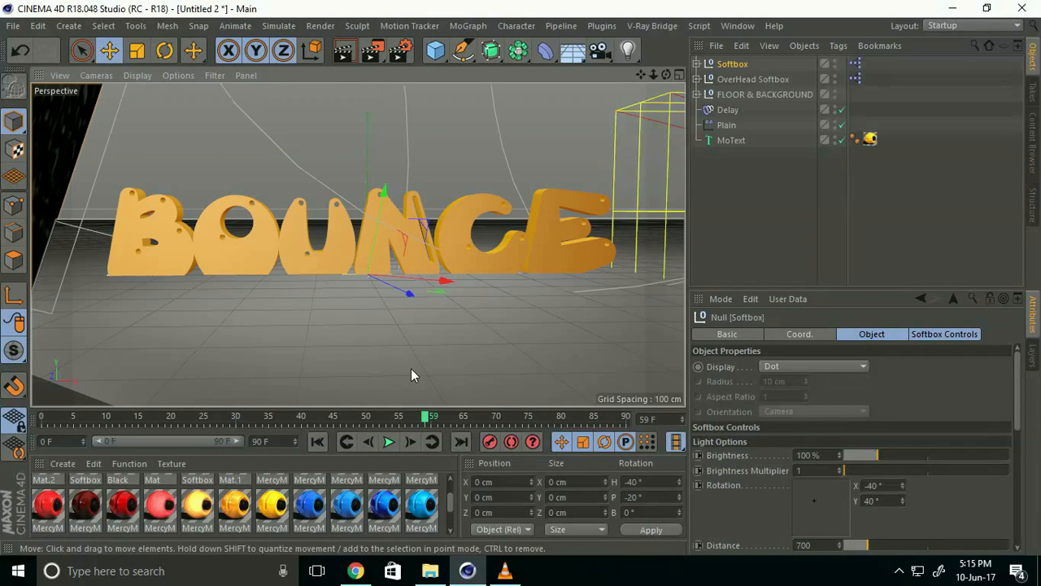
# Step: Inspect the merged floor, Softbox and OverHead Softbox lights, then start playback
pyautogui.click(762, 94)
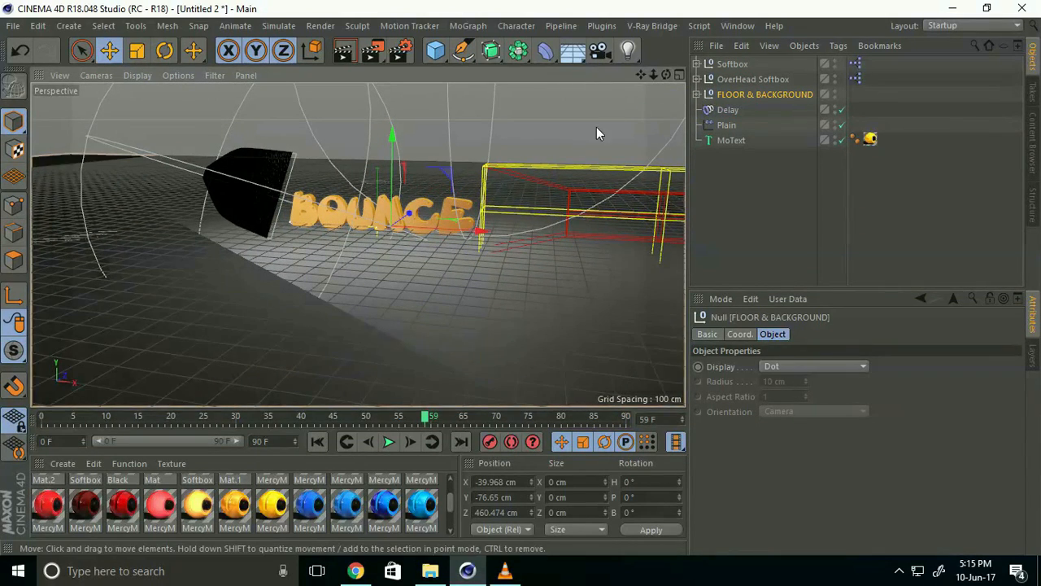
pyautogui.click(734, 63)
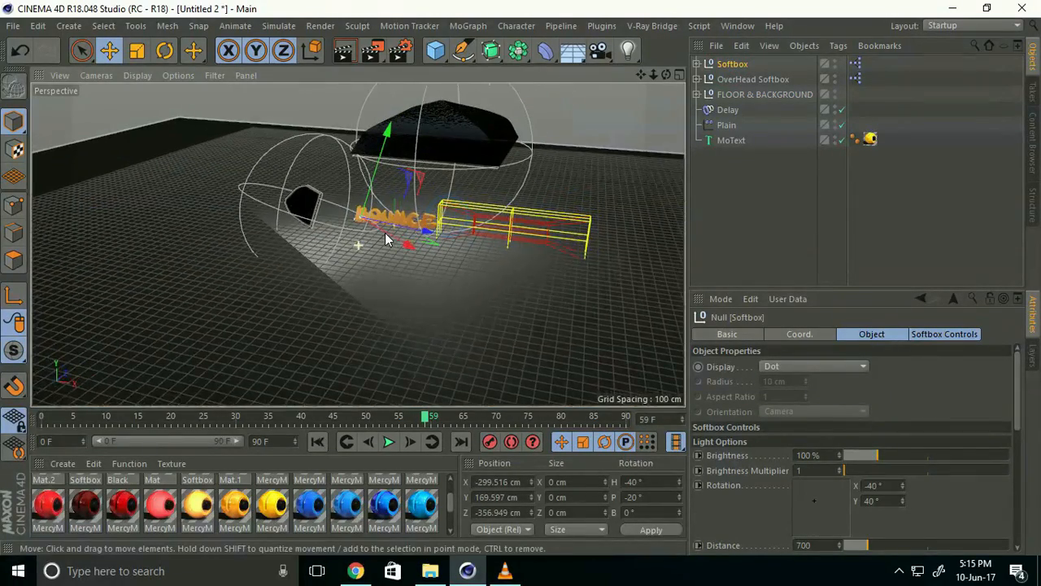
pyautogui.click(751, 79)
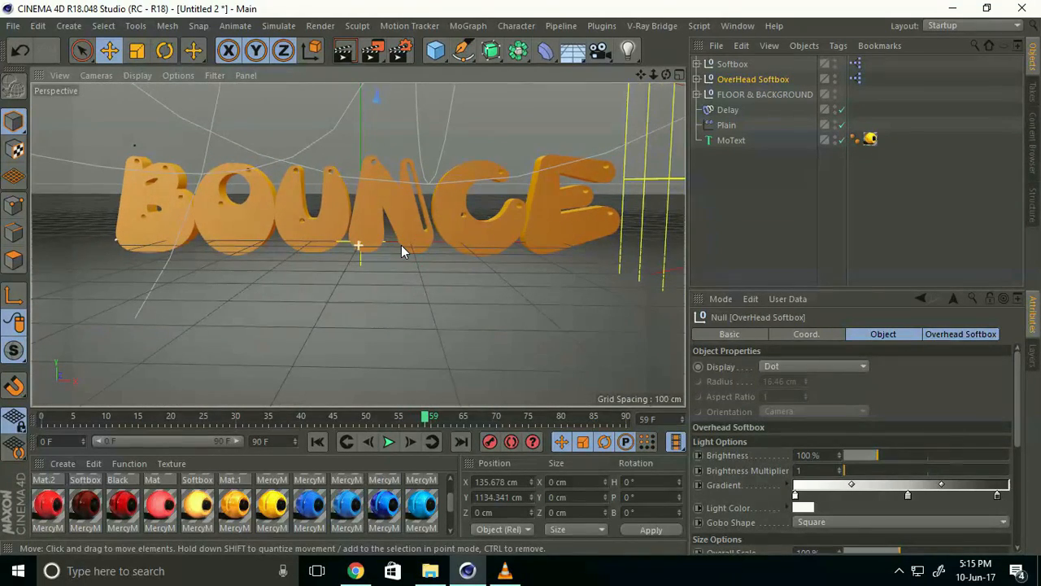
pyautogui.click(388, 442)
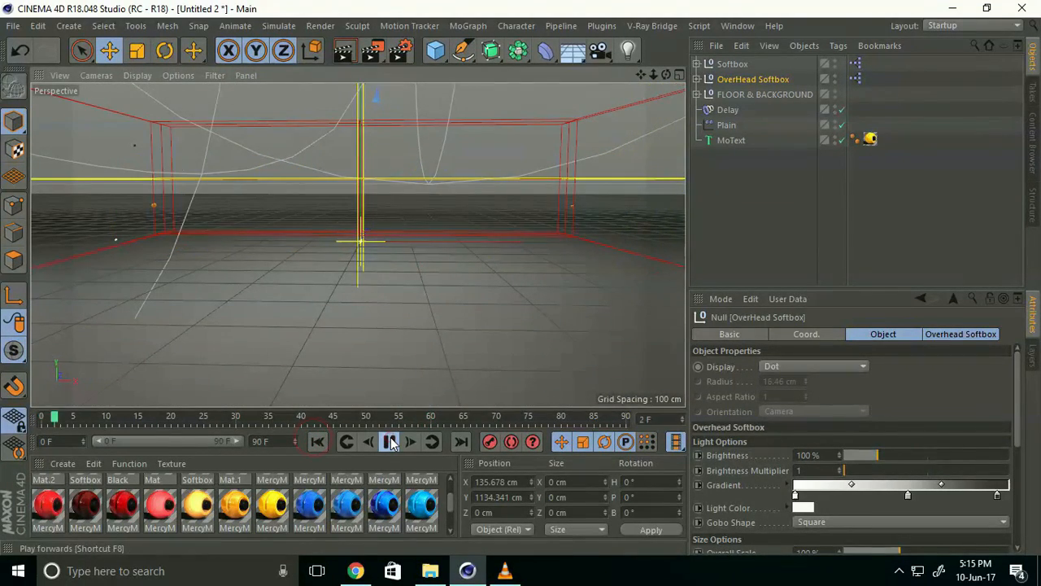
# Step: Play the lit animation and stop it at frame 62
pyautogui.click(389, 441)
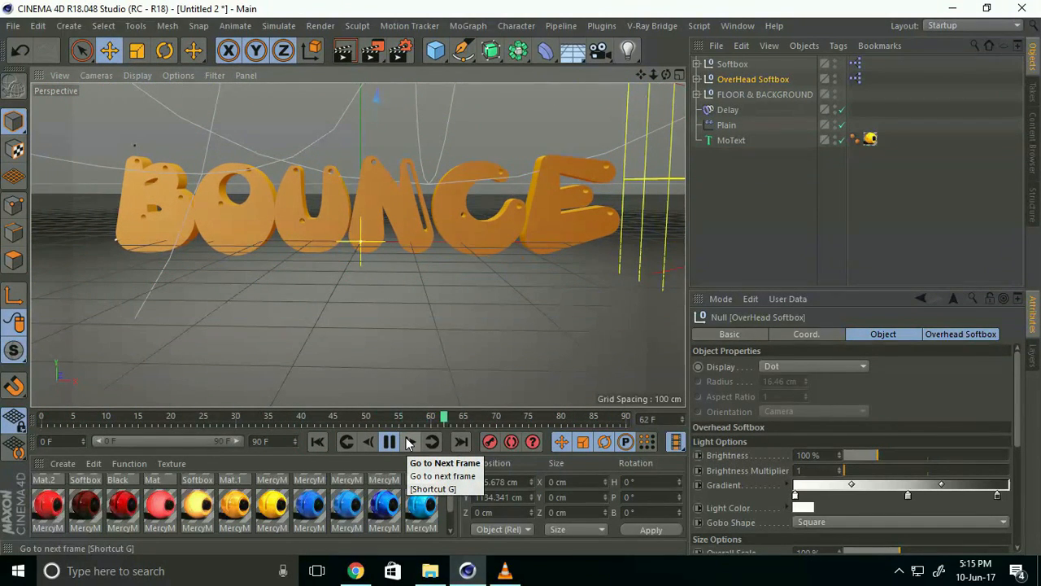
pyautogui.click(389, 442)
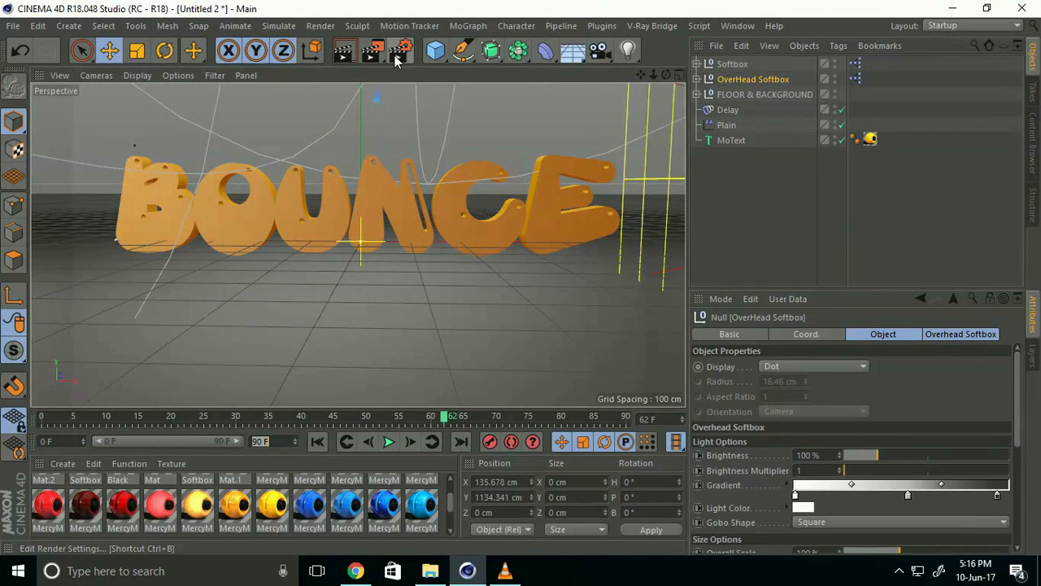
# Step: In Render Settings add Ambient Occlusion and Global Illumination effects
pyautogui.click(395, 51)
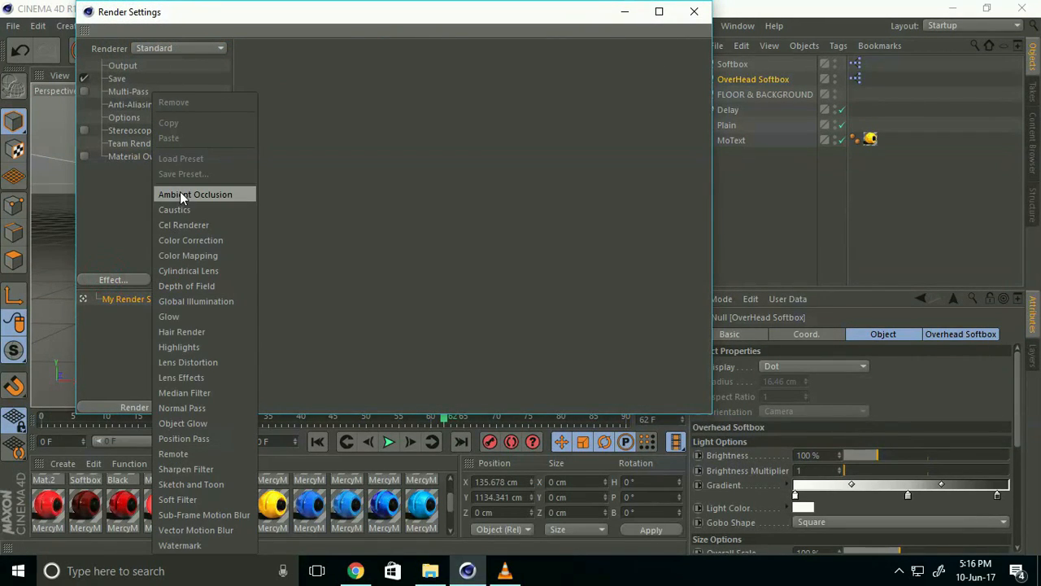
pyautogui.click(194, 194)
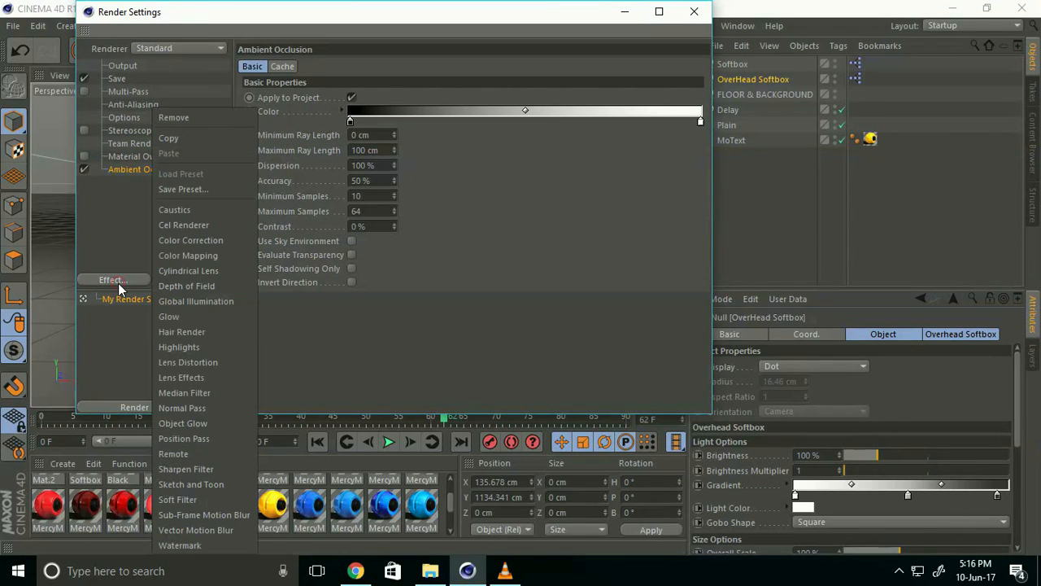
pyautogui.click(196, 301)
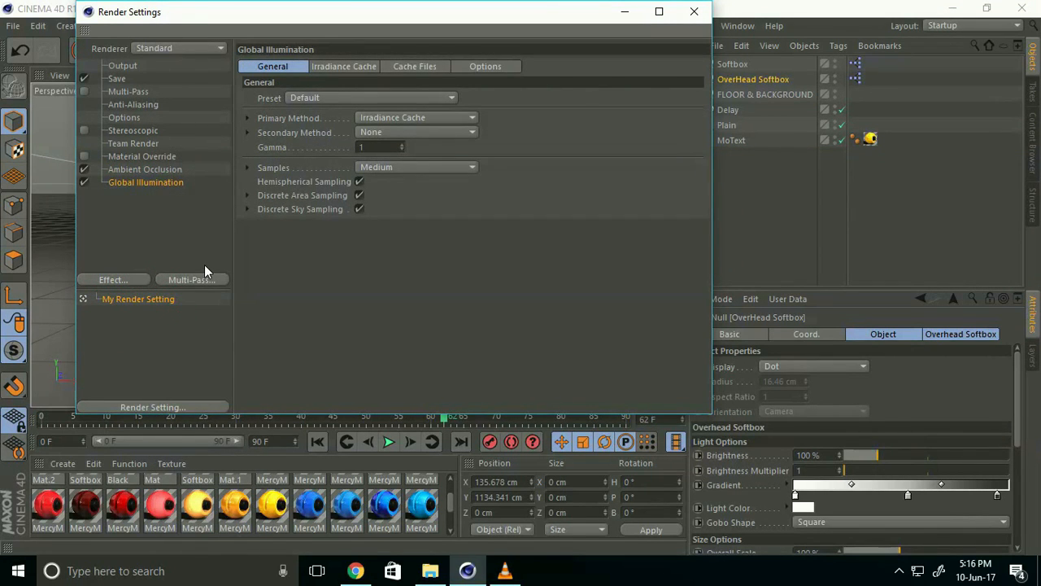
pyautogui.click(132, 104)
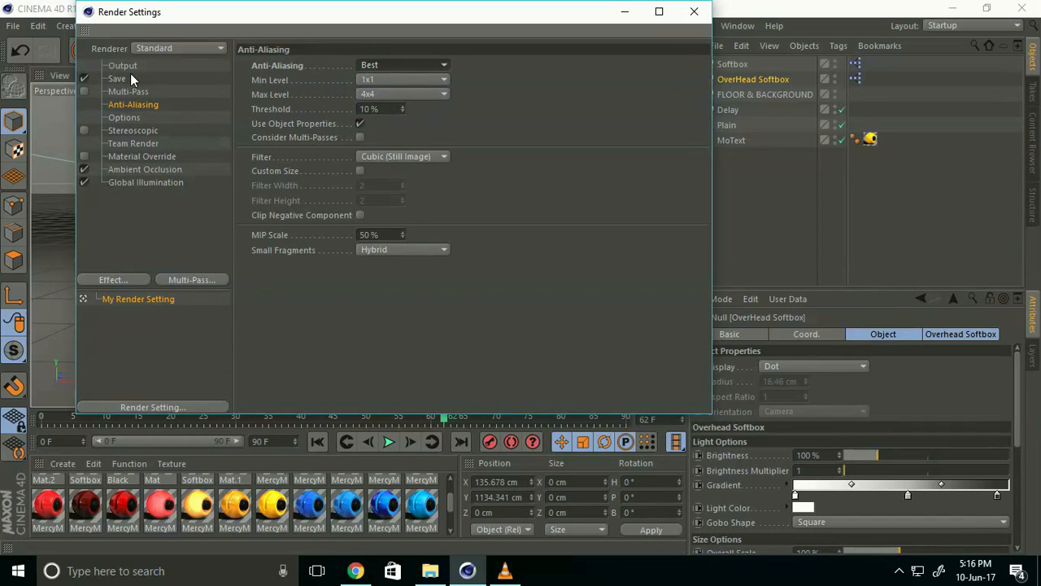
# Step: Show the Output settings, then the Save settings for rendered images
pyautogui.click(123, 65)
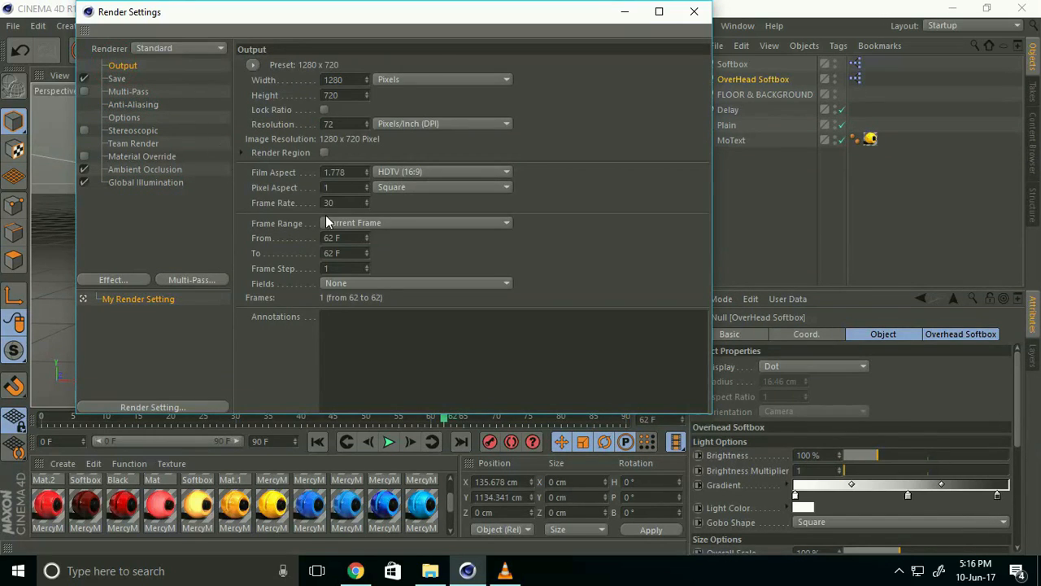
pyautogui.click(416, 222)
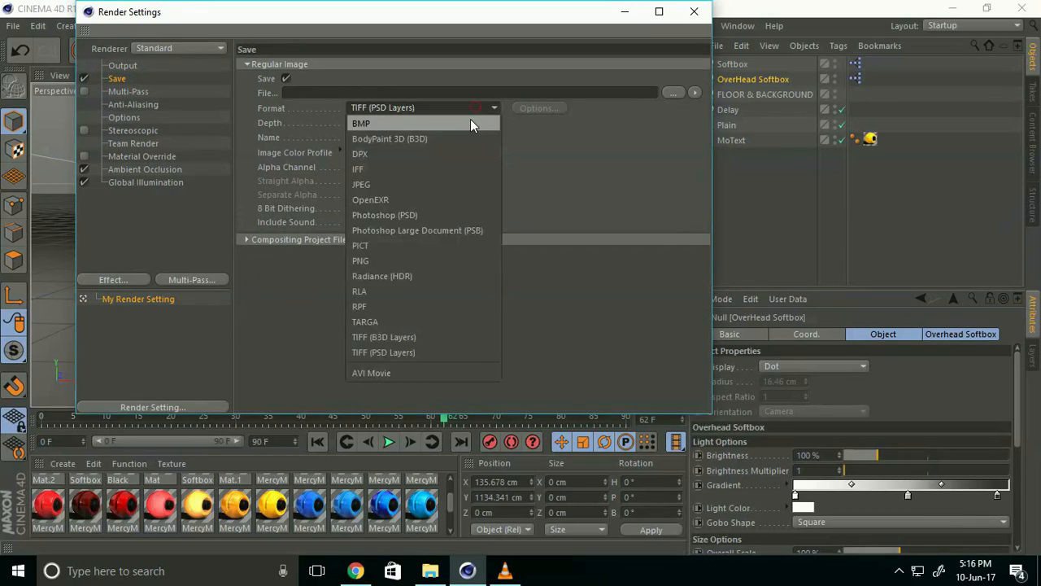
# Step: Choose JPEG format and create a new RENDER folder on the Desktop as the save location
pyautogui.click(358, 184)
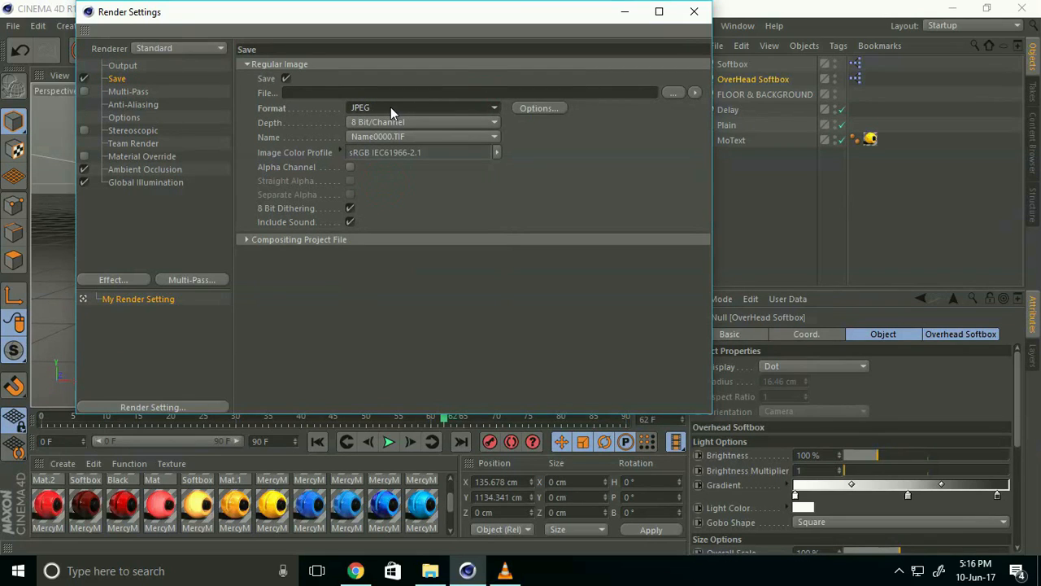
pyautogui.moveTo(558, 114)
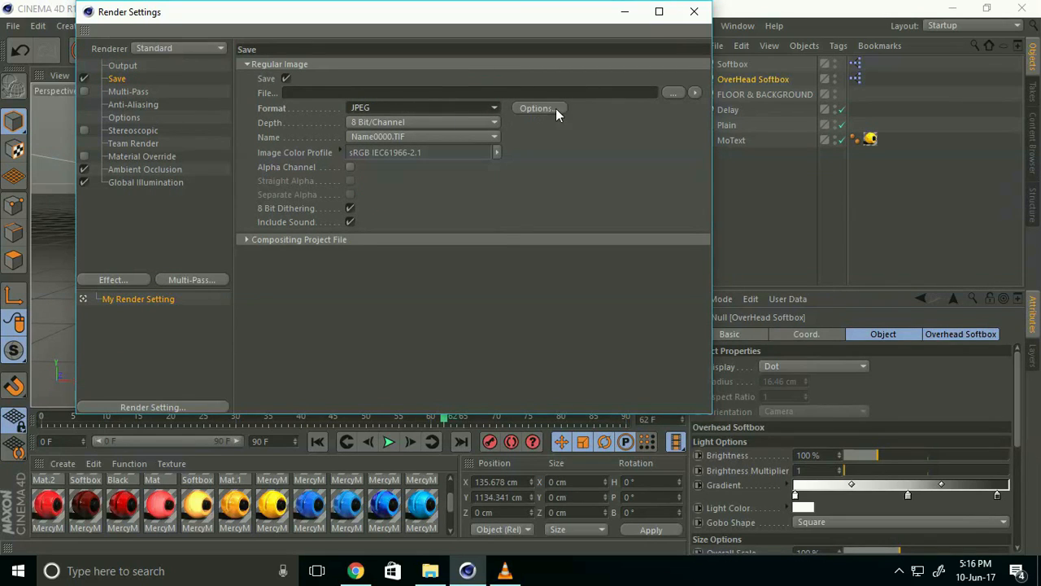
pyautogui.click(673, 93)
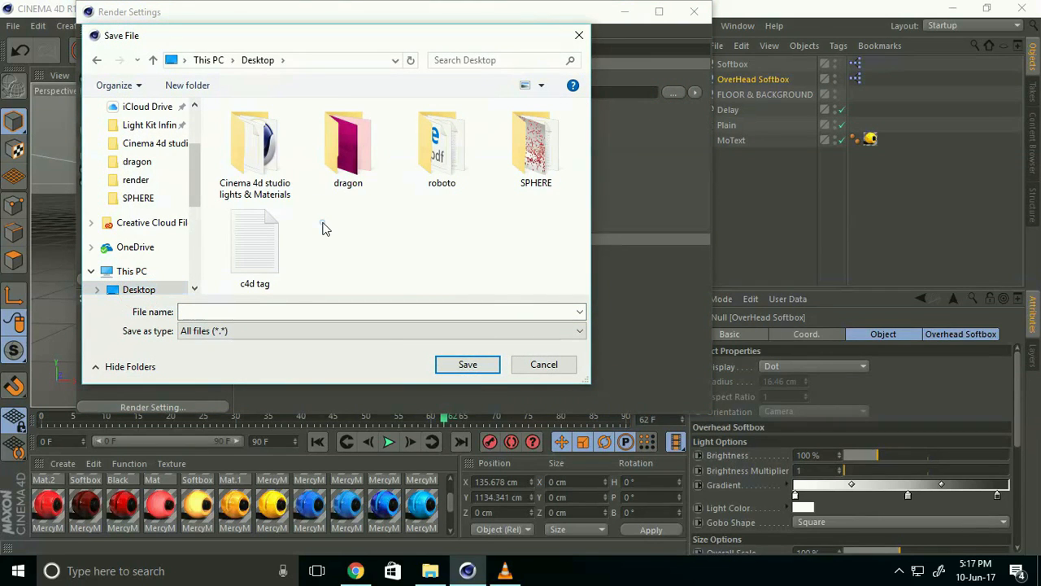
pyautogui.click(187, 85)
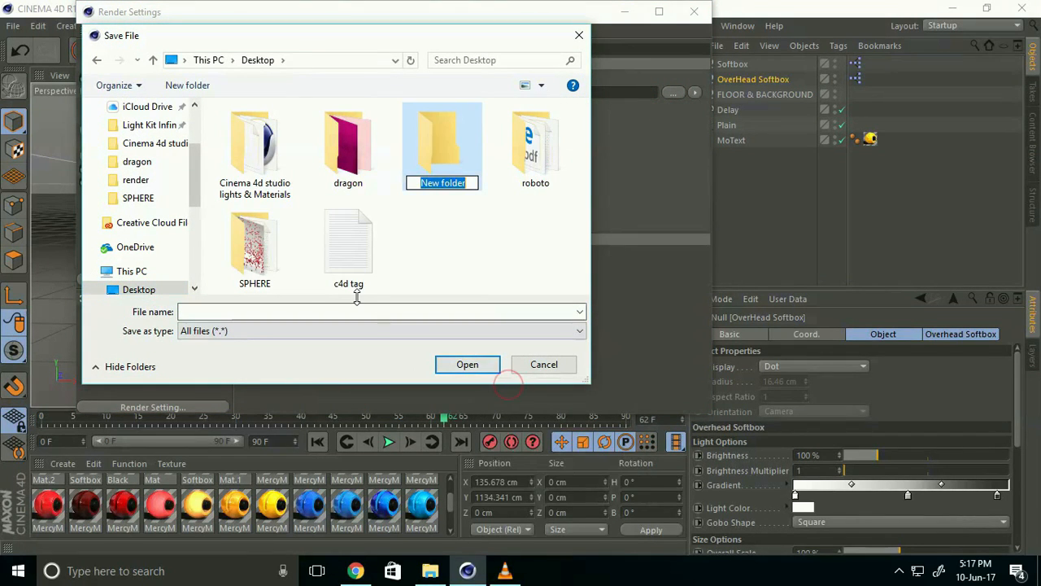
pyautogui.write('RENDE')
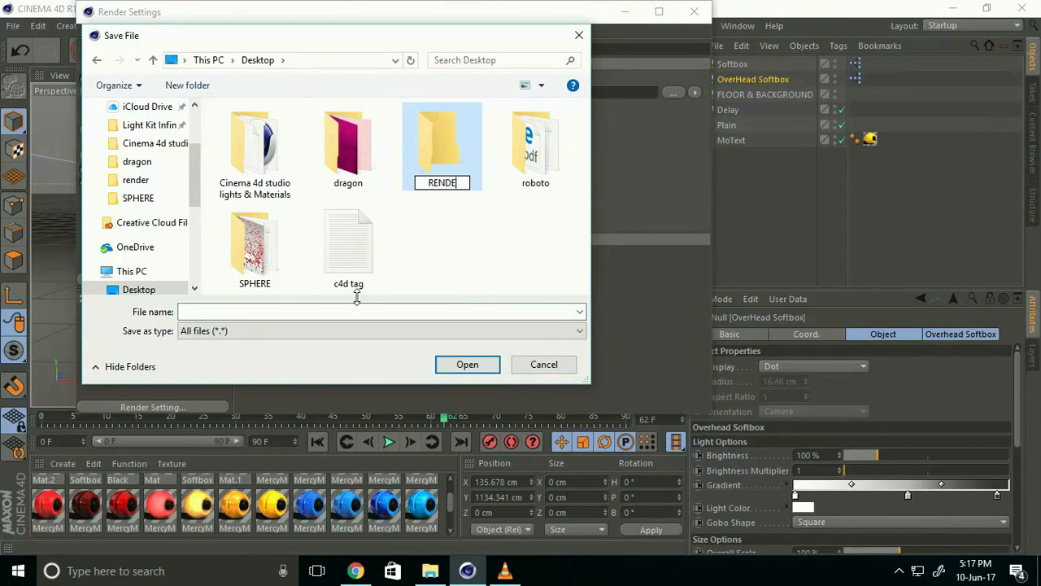
# Step: Confirm saving inside the RENDER folder and close Render Settings
pyautogui.doubleClick(442, 147)
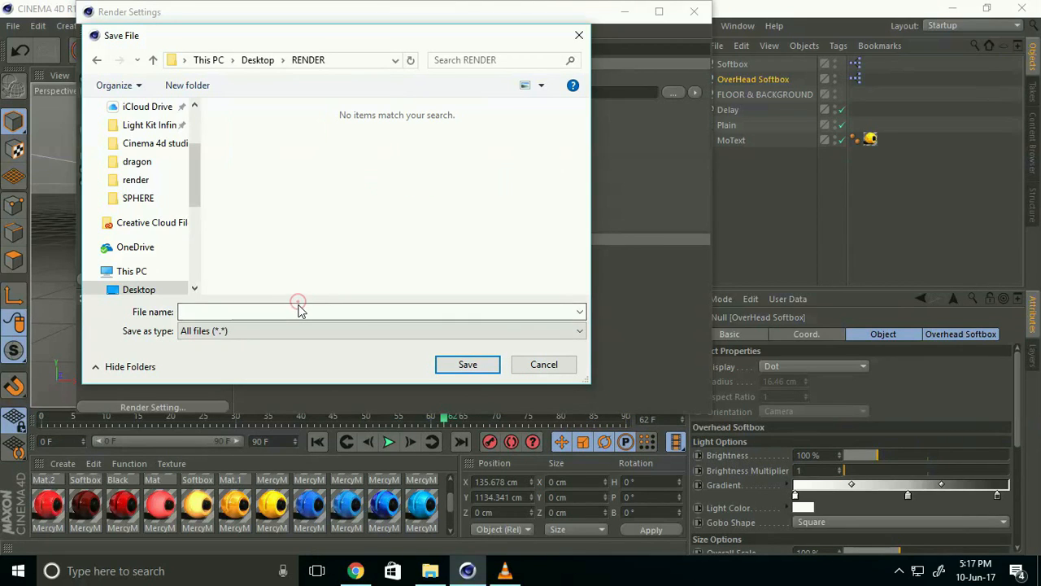
pyautogui.click(467, 364)
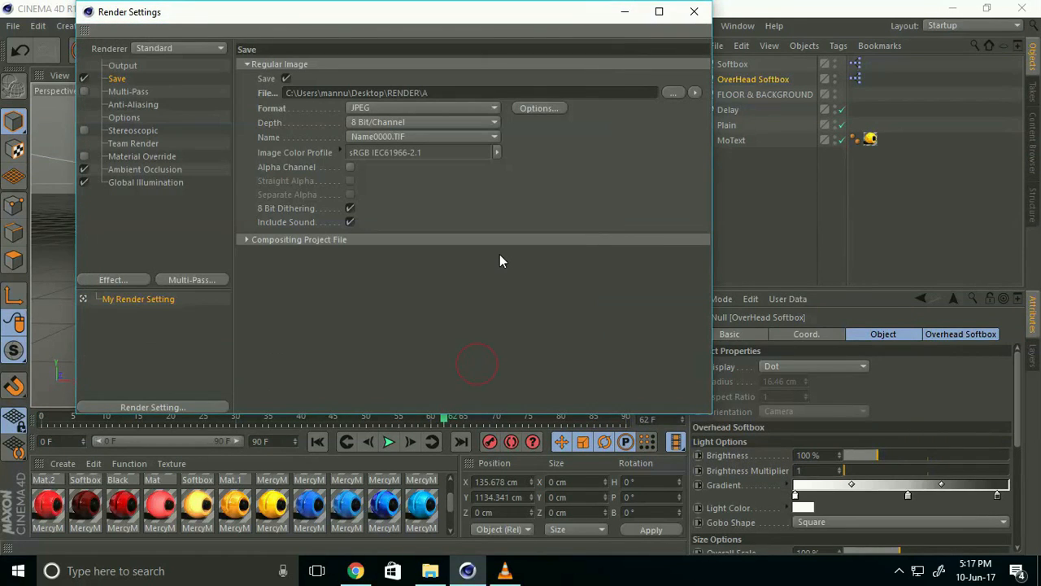
pyautogui.click(692, 12)
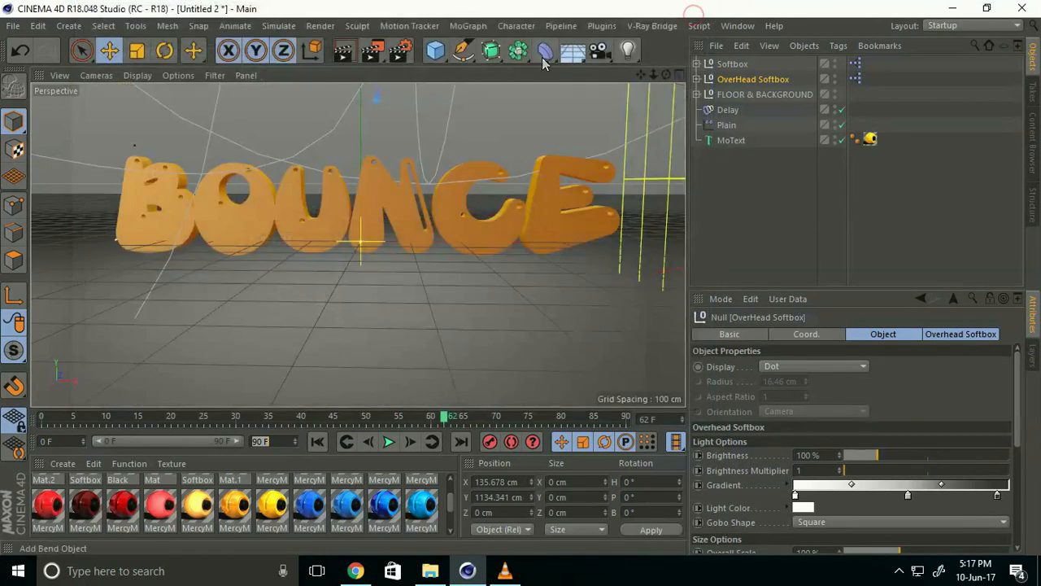